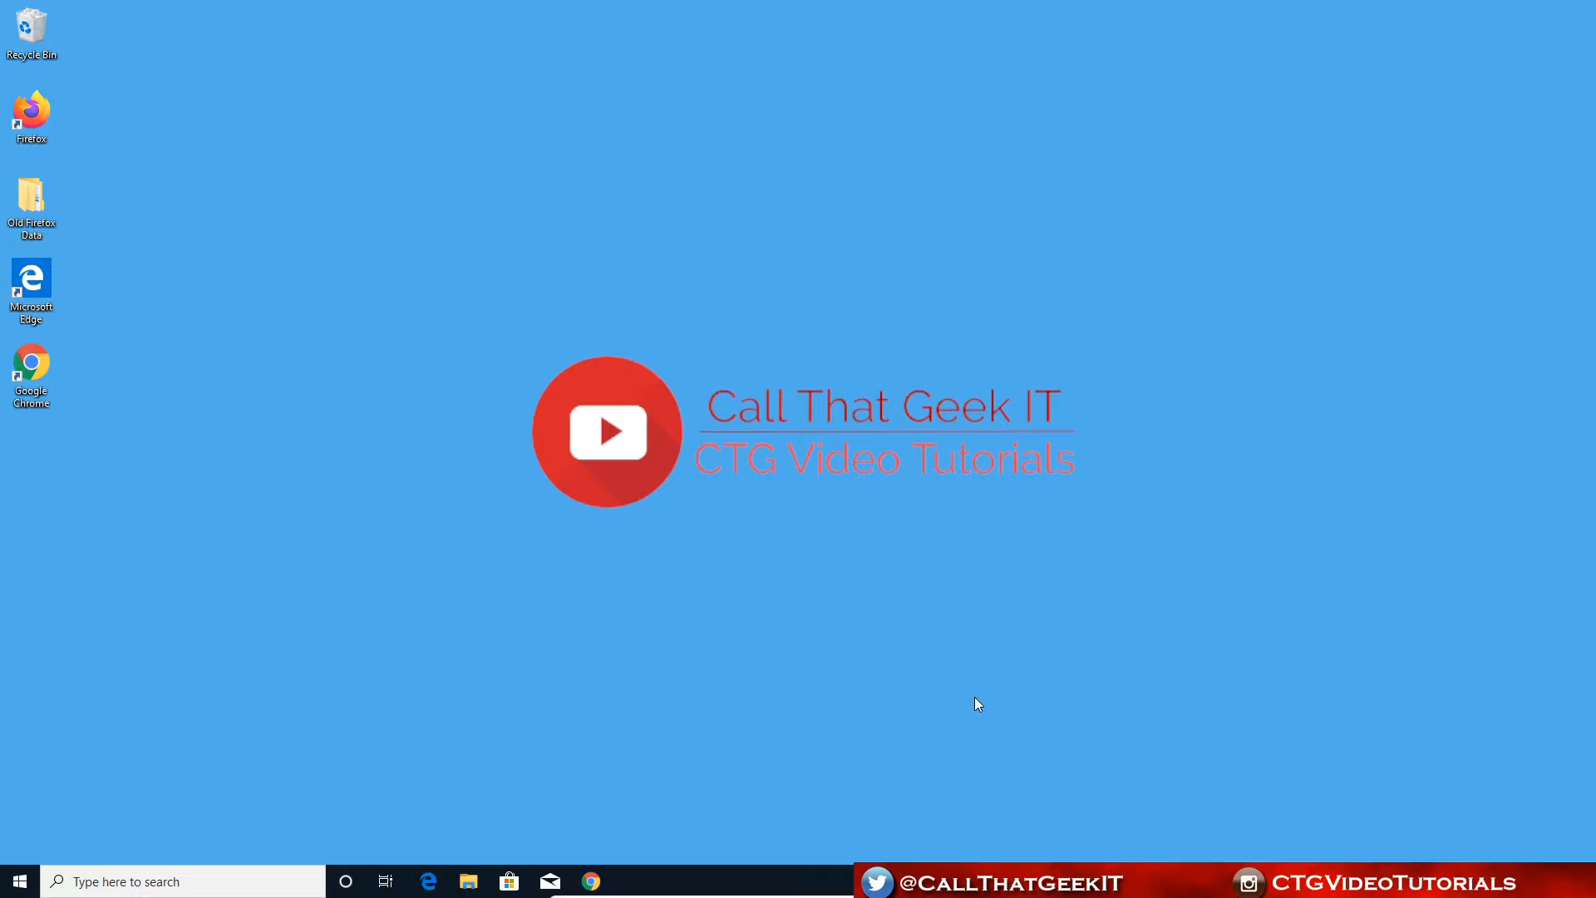
pyautogui.moveTo(928, 668)
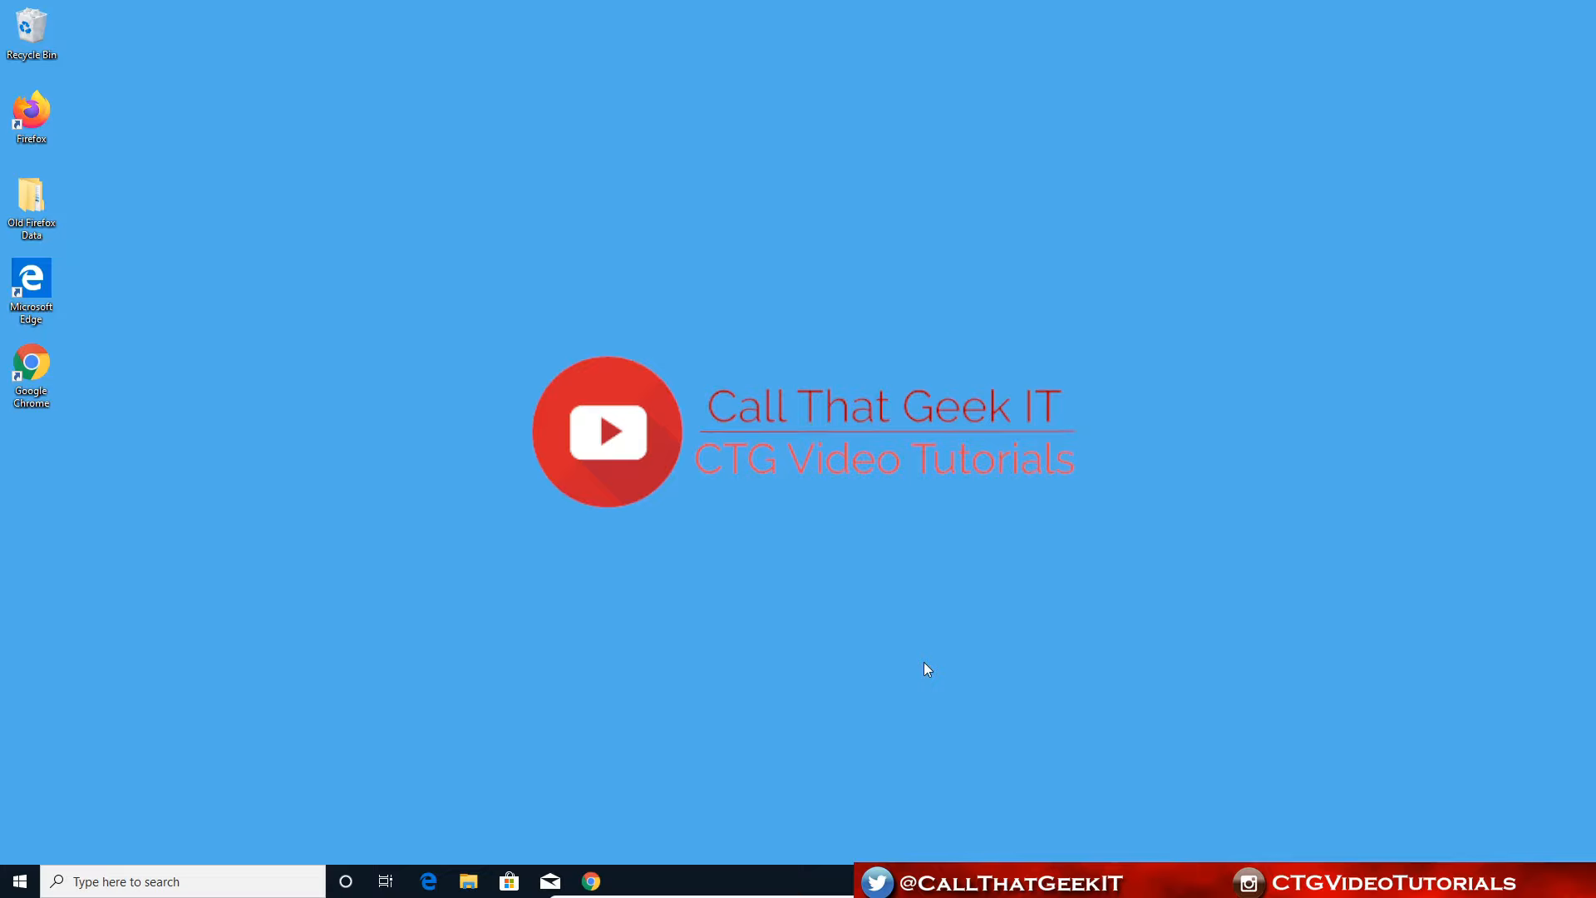
# Step: Download the WD Drive Utilities 2.0.0.71 zip from the TechSpot page in Chrome
pyautogui.click(590, 881)
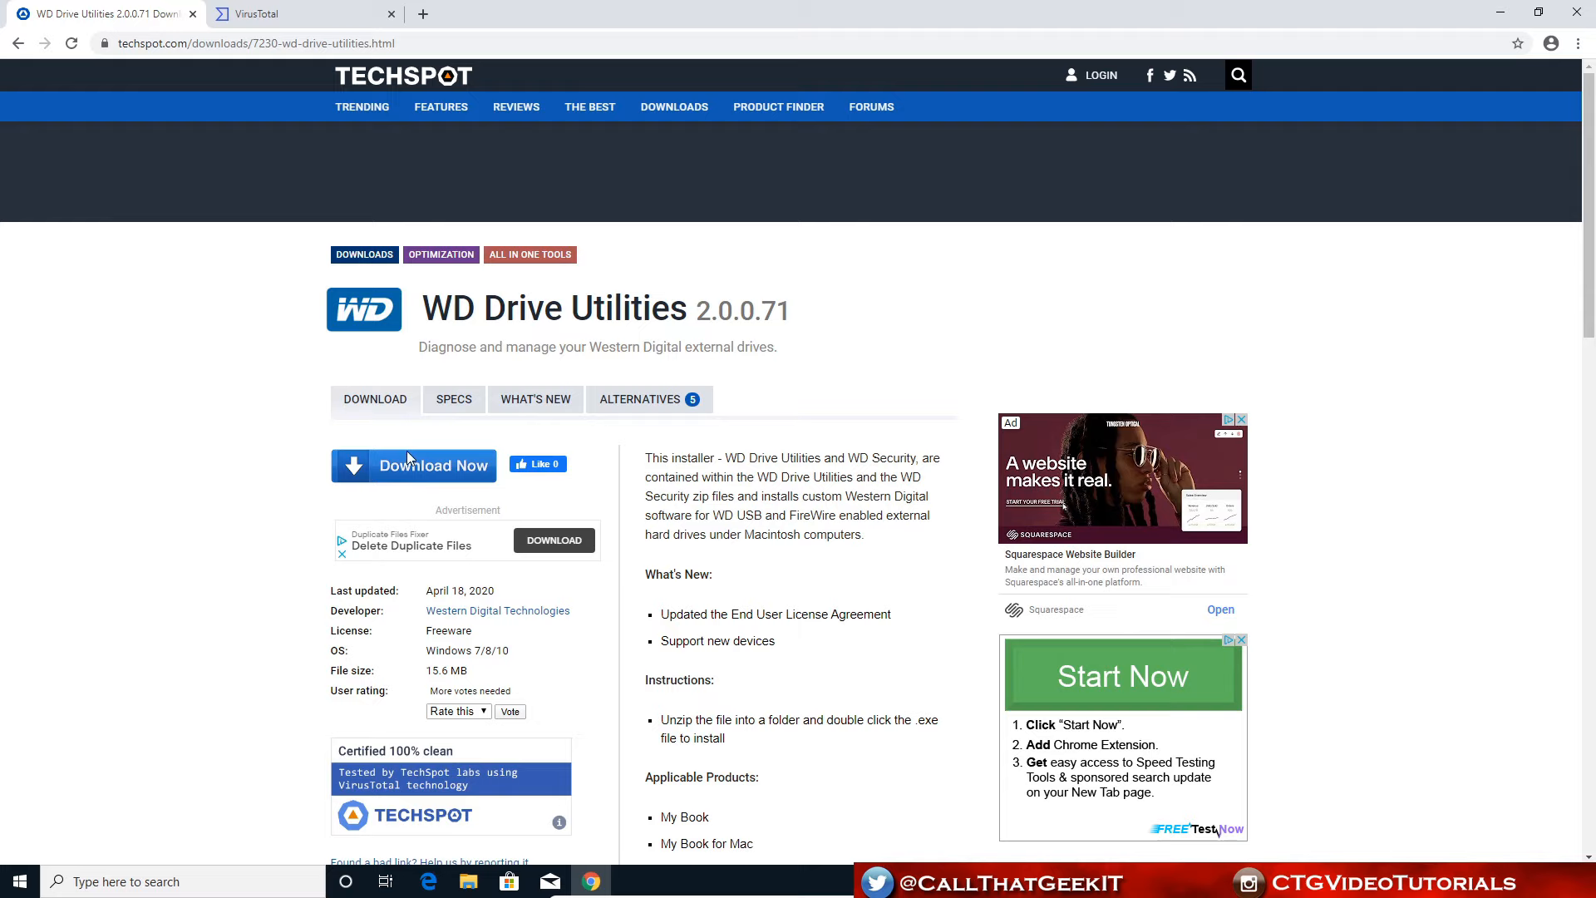
pyautogui.click(414, 465)
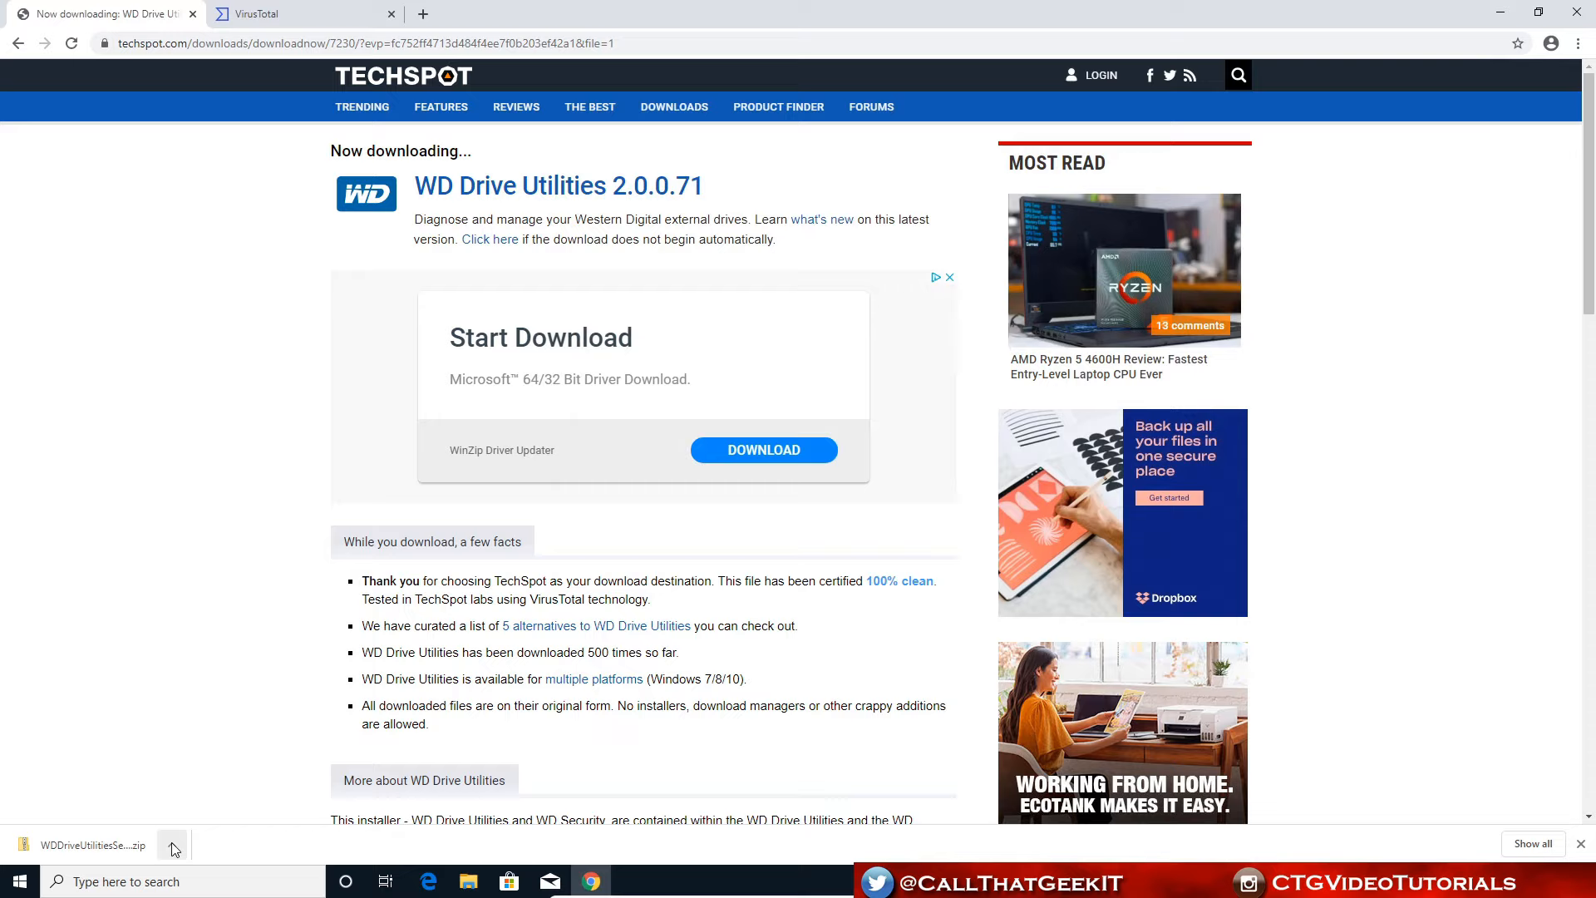
# Step: Extract the downloaded zip into the WDDriveUtilitiesSetup_2.0.0.71 folder in Downloads
pyautogui.rightClick(768, 138)
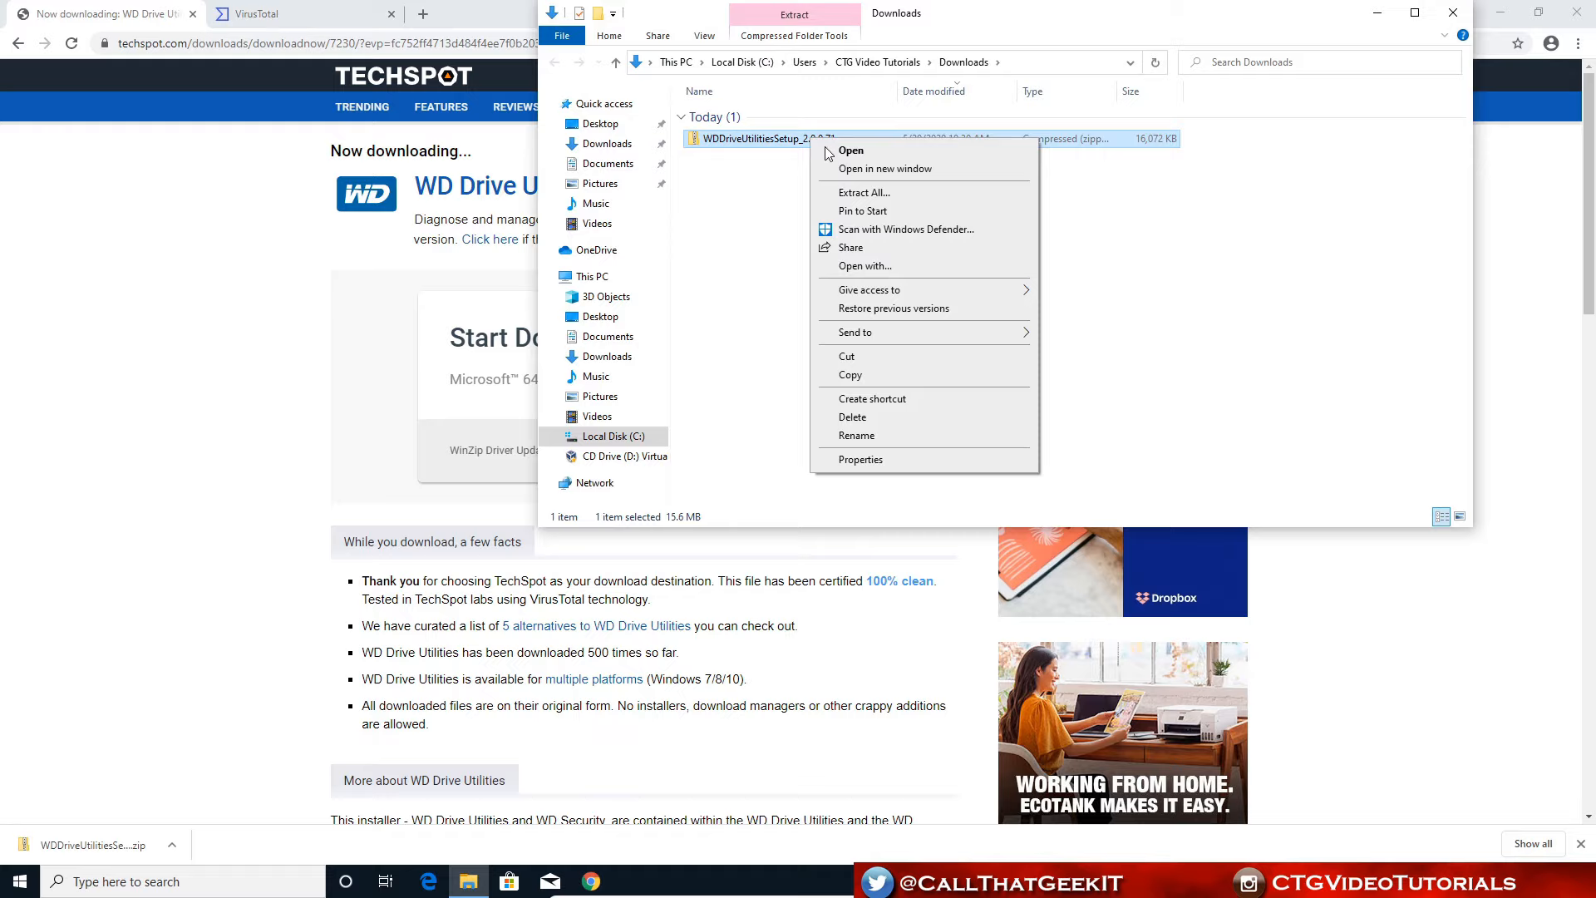
pyautogui.click(863, 193)
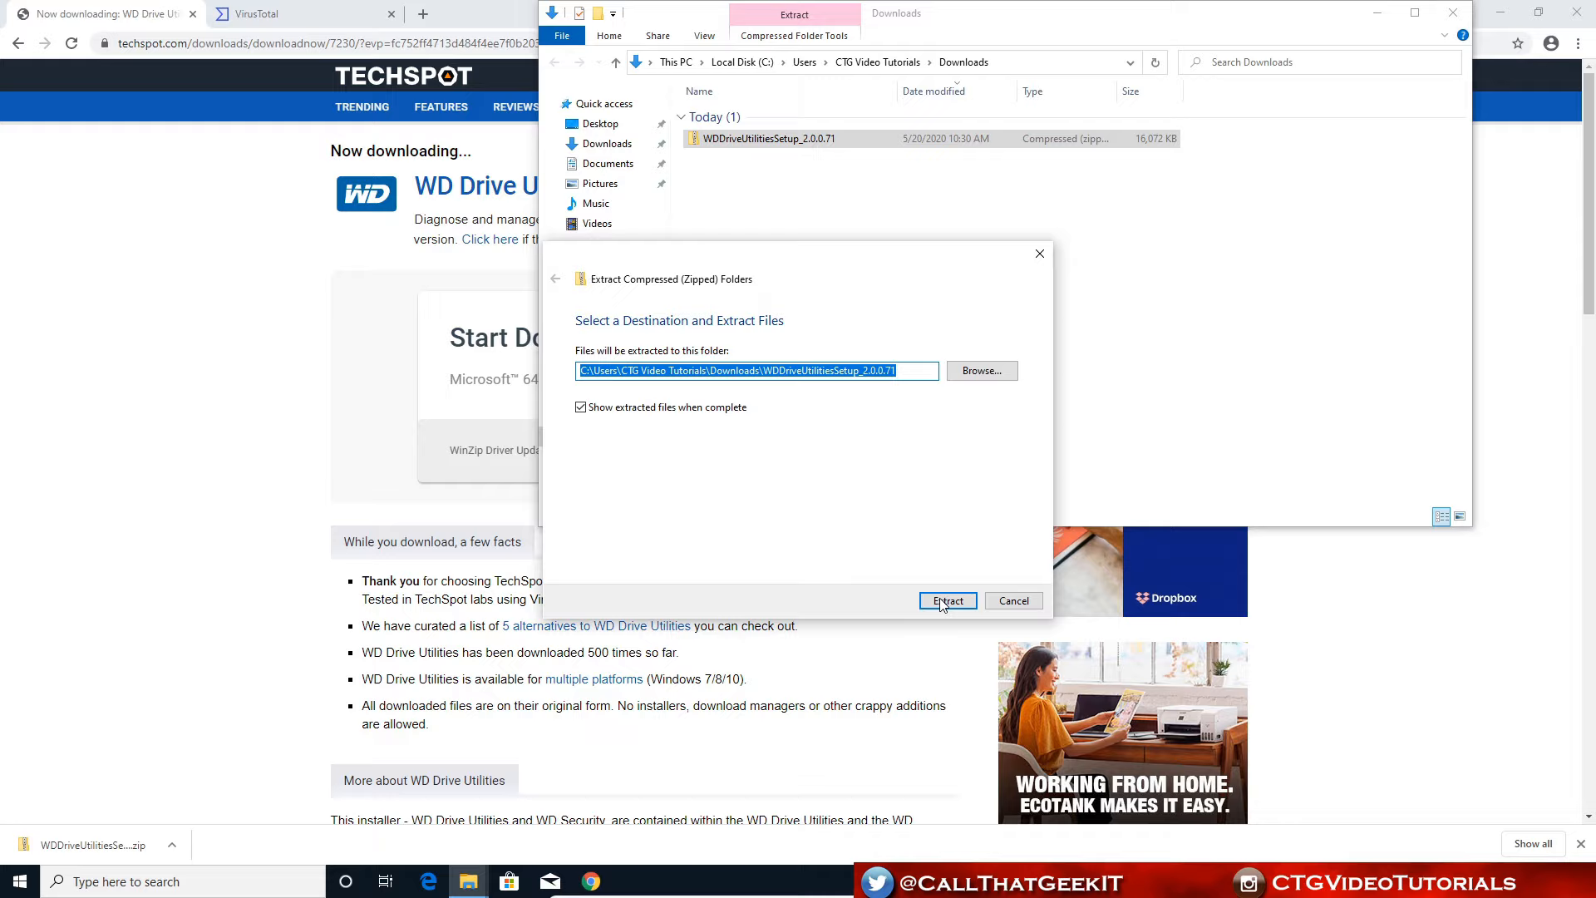
pyautogui.click(946, 601)
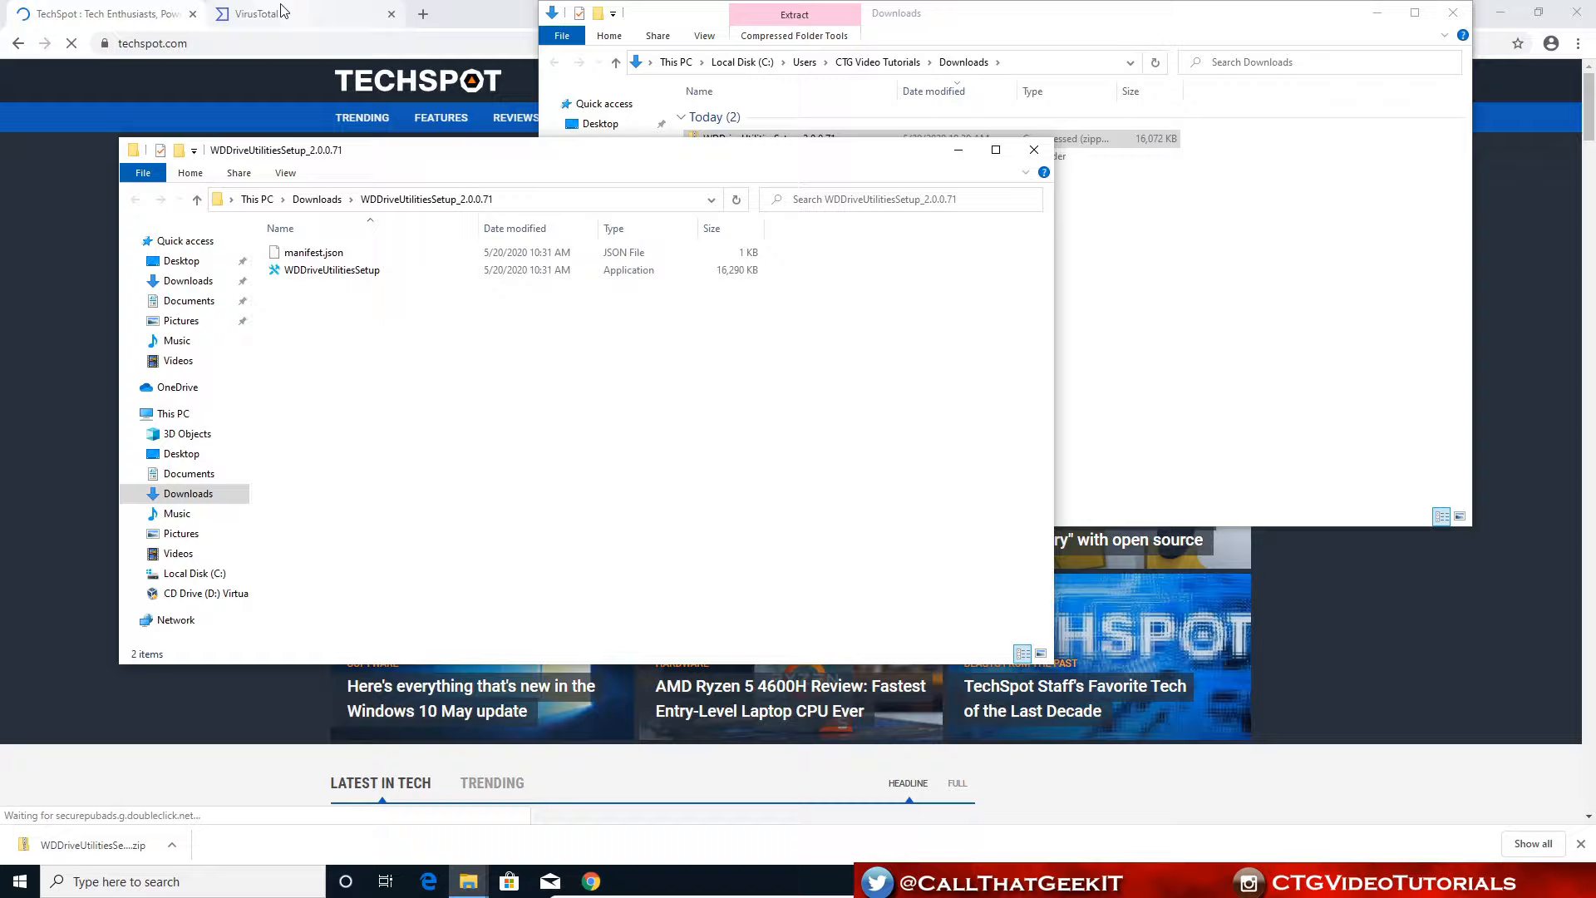
# Step: Review the setup file's 0/72 VirusTotal detections and return to the VirusTotal home page
pyautogui.click(796, 532)
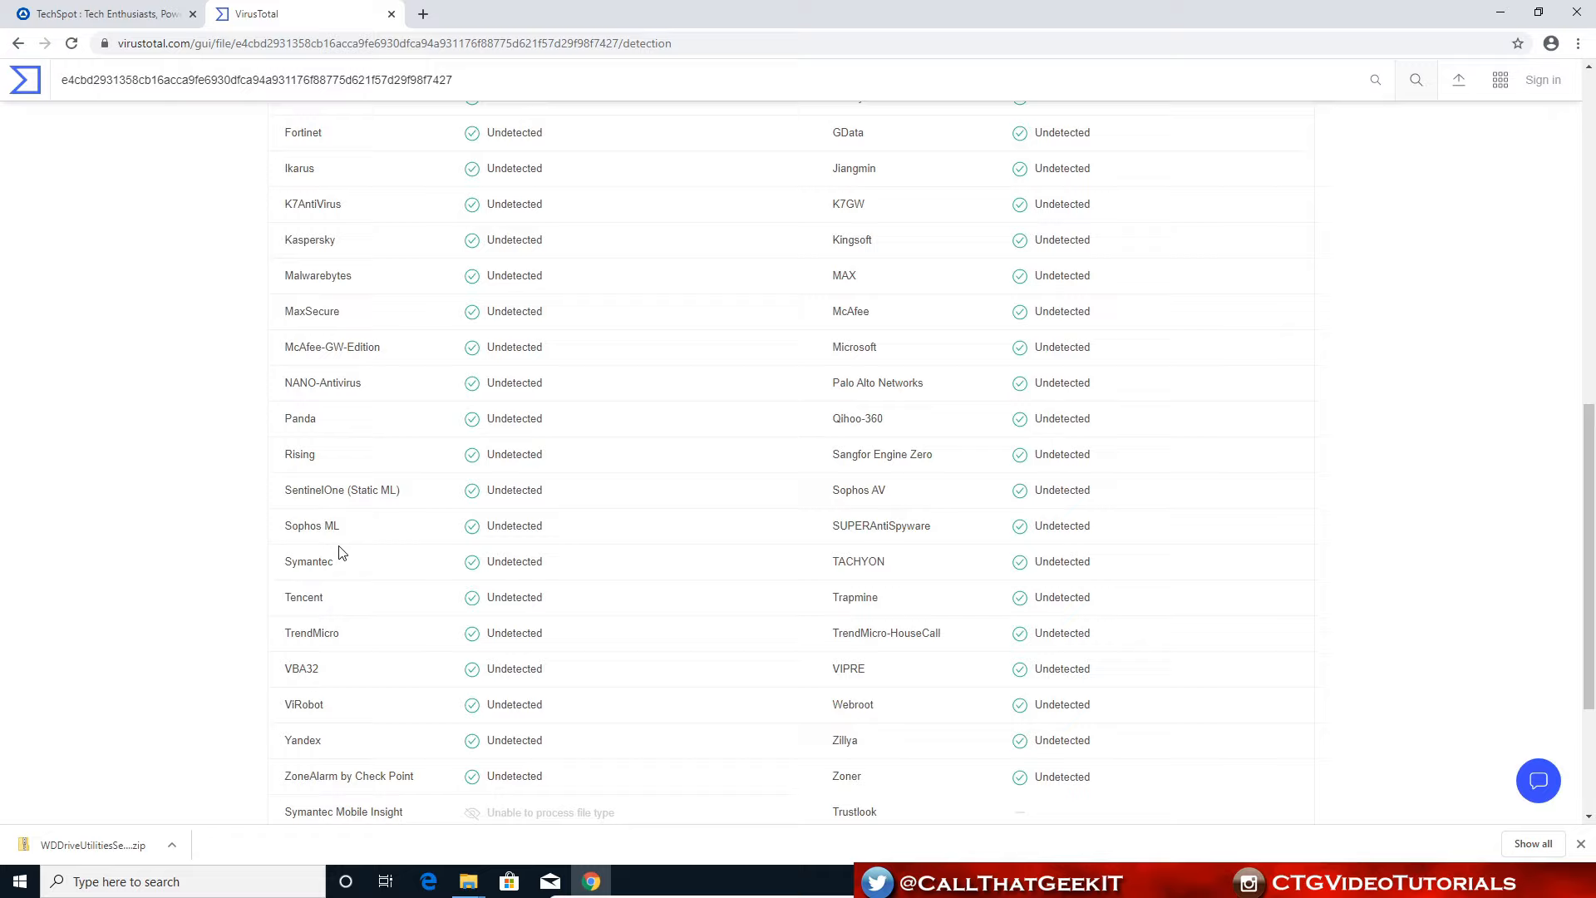
pyautogui.scroll(3)
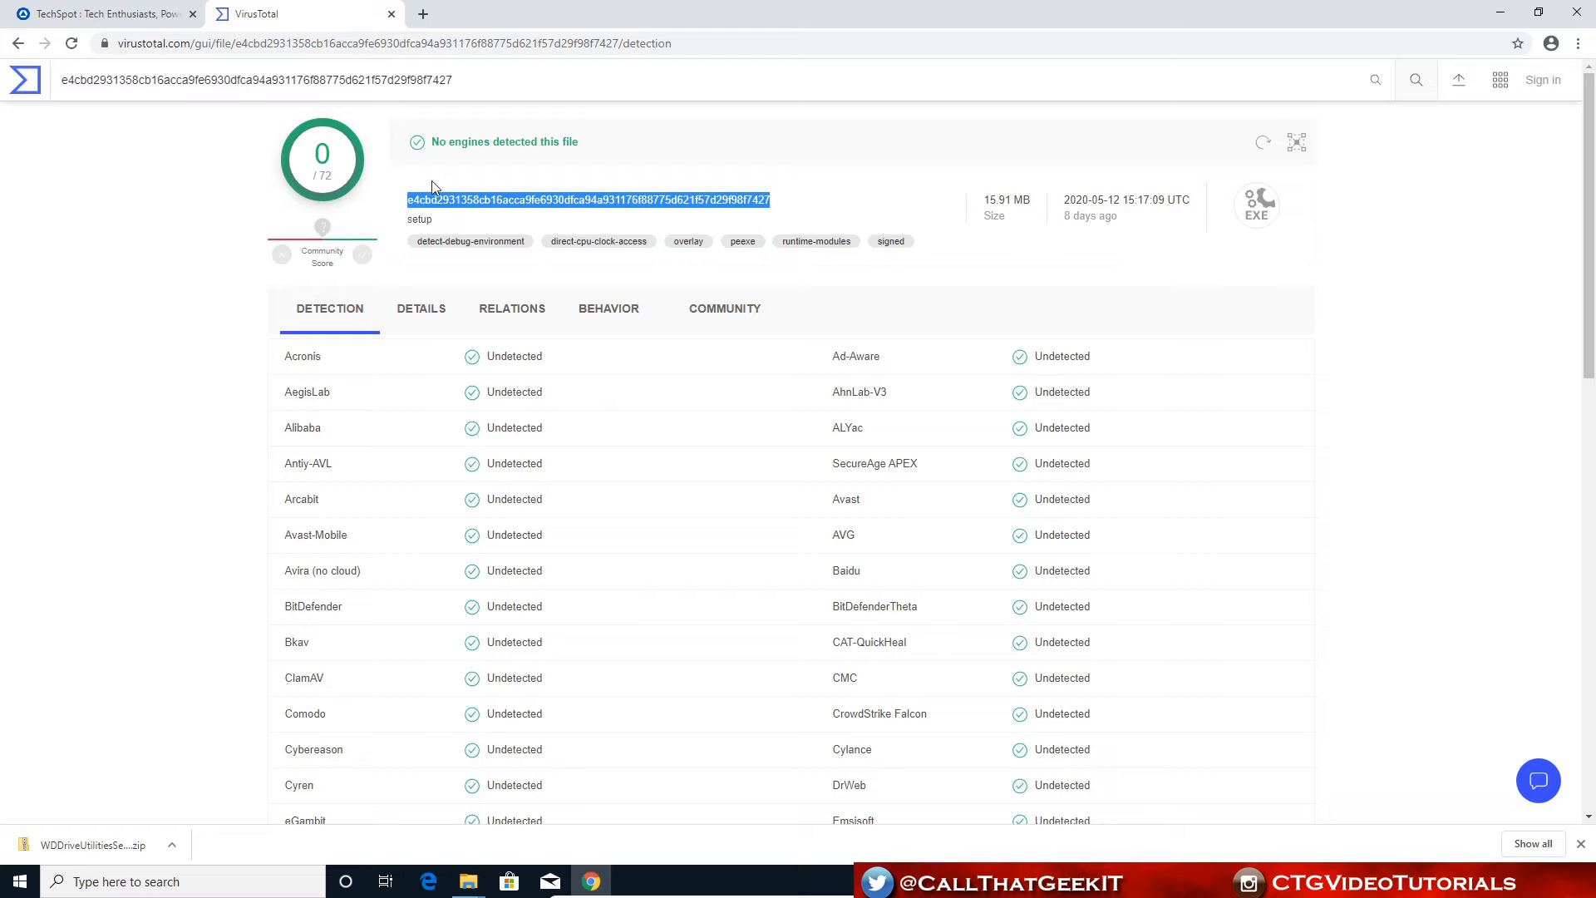
pyautogui.rightClick(632, 470)
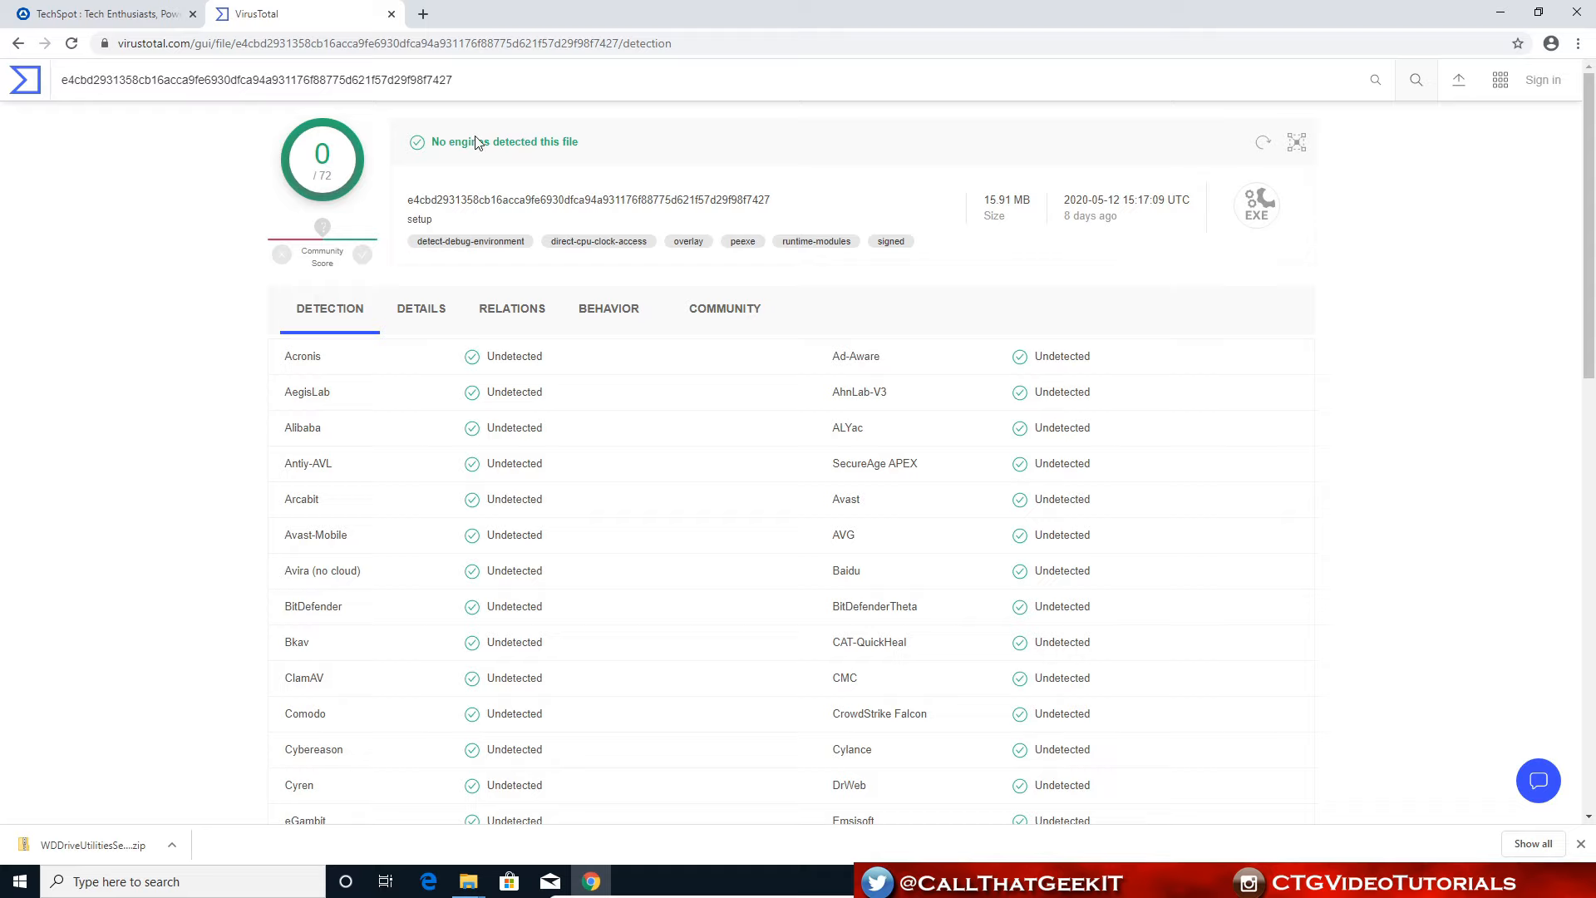
pyautogui.click(25, 80)
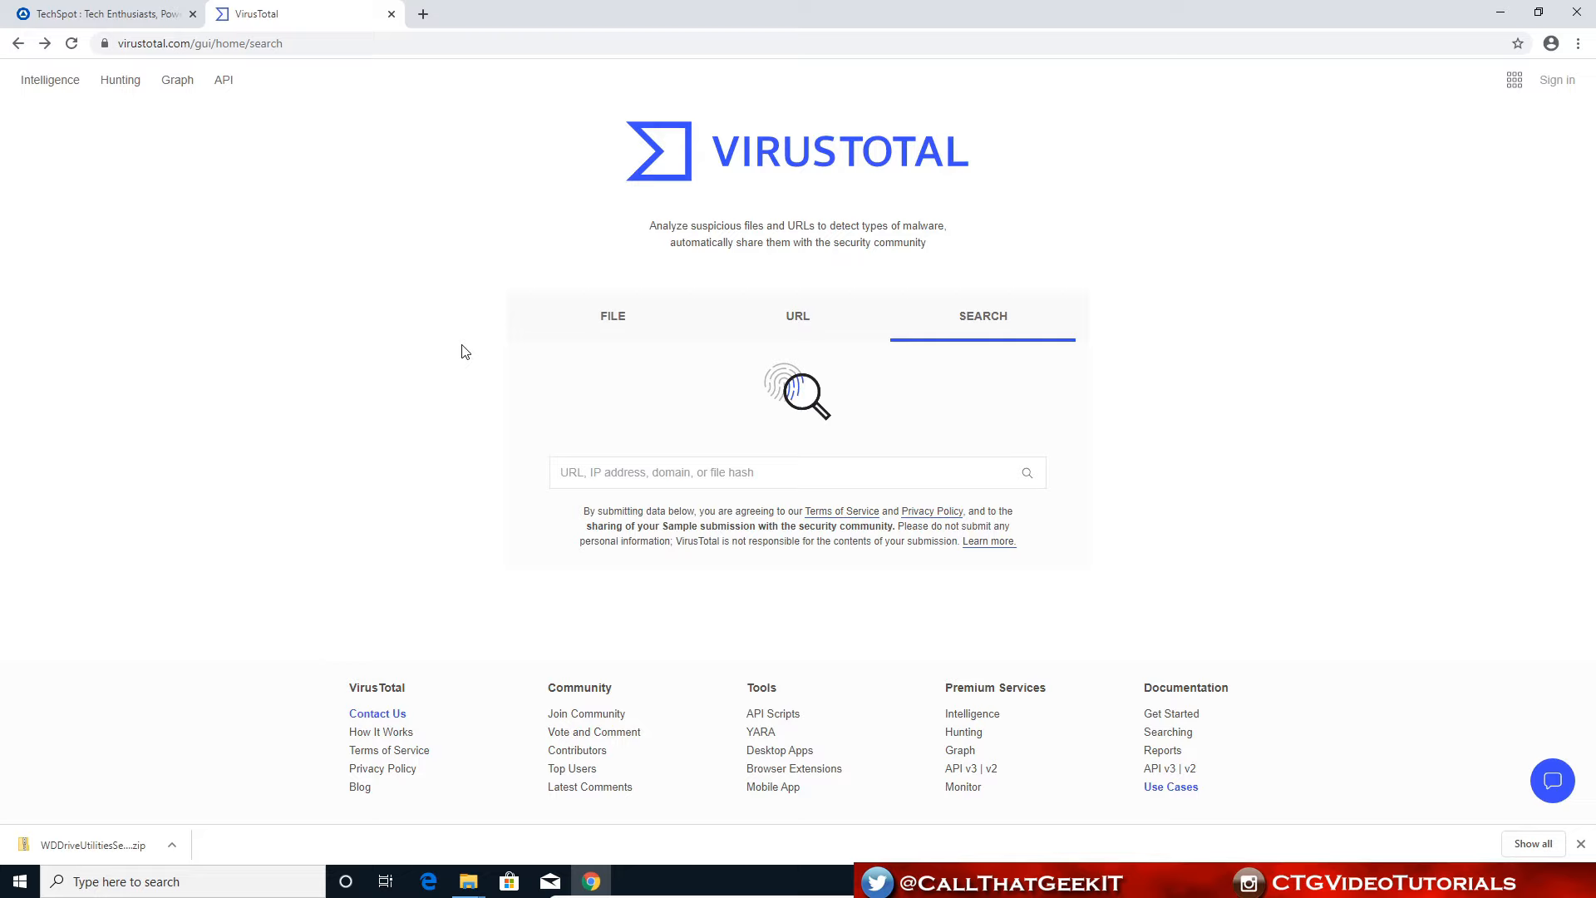
# Step: Switch VirusTotal to URL scanning, then close Chrome leaving the extracted folder showing
pyautogui.click(797, 316)
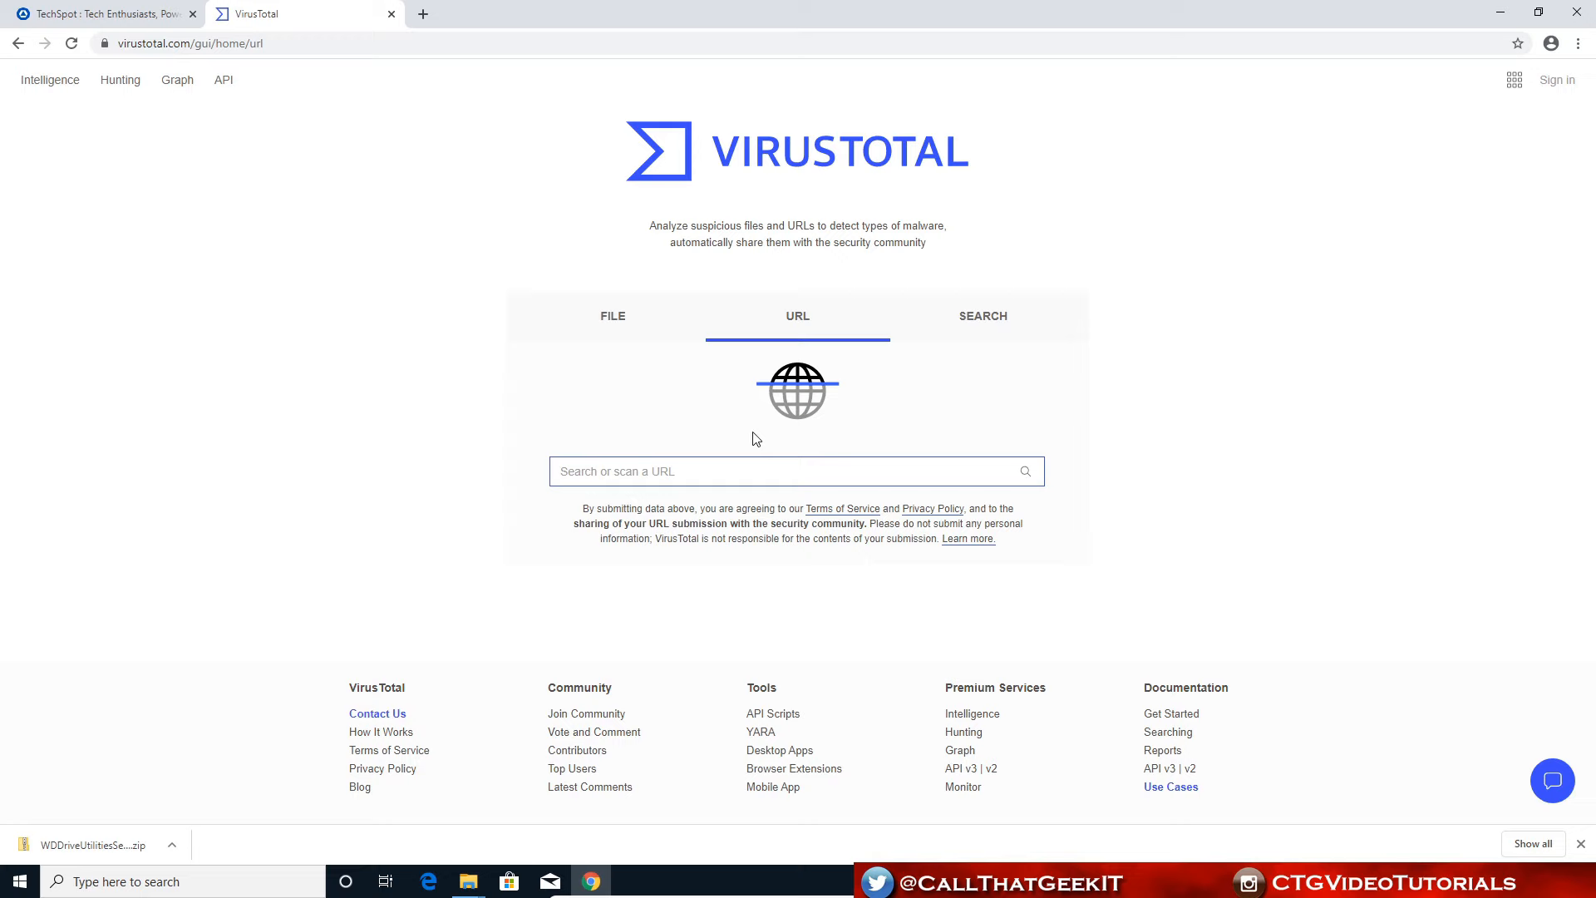
pyautogui.click(101, 13)
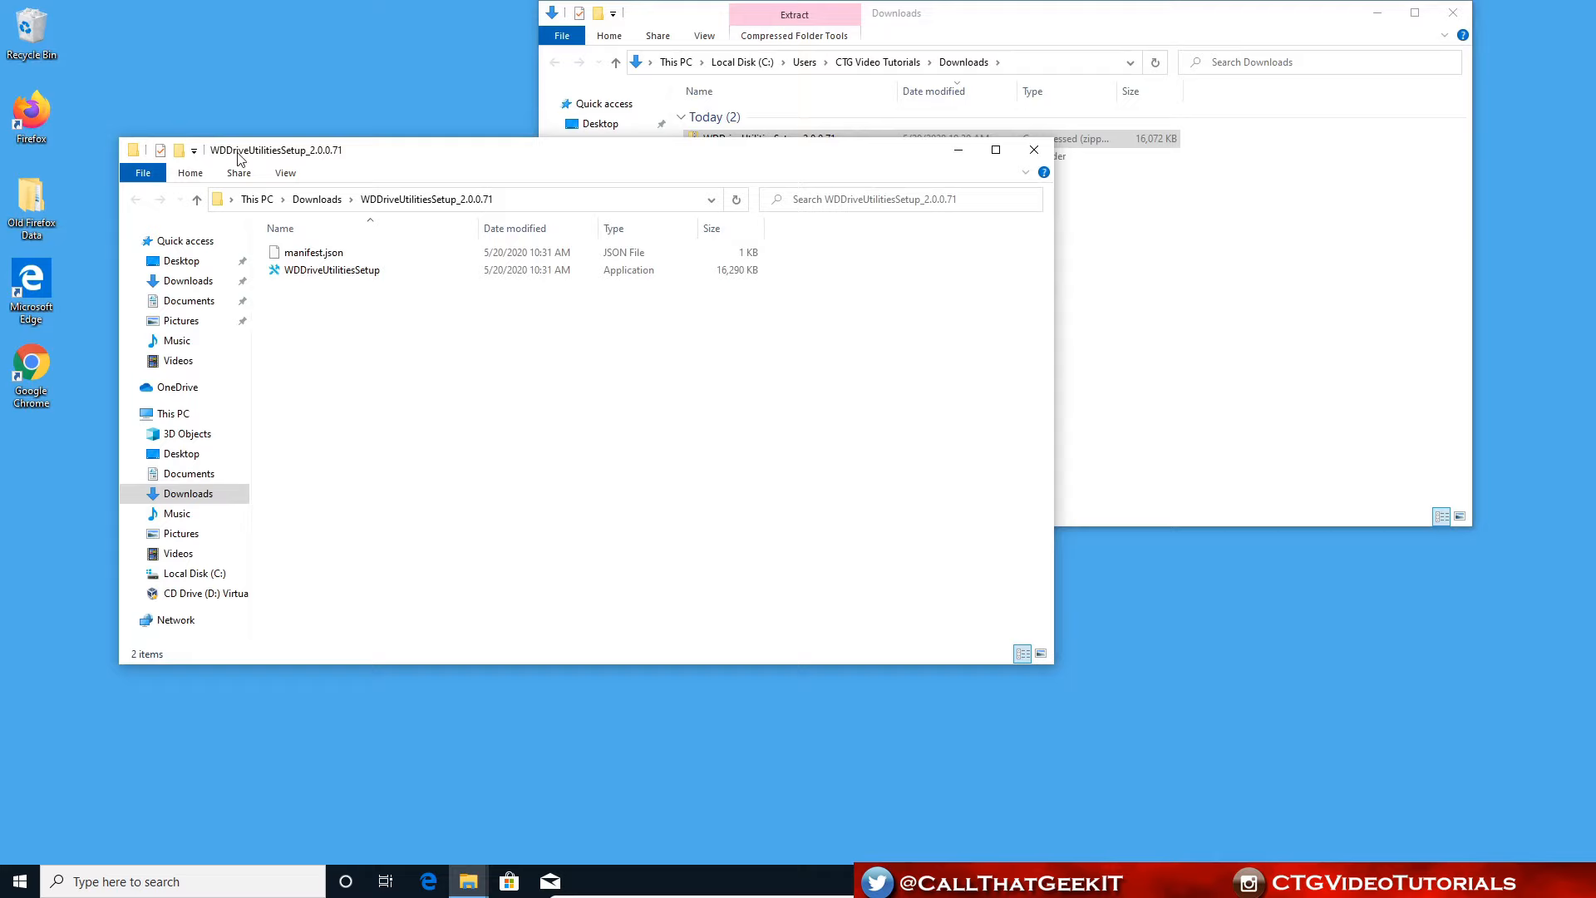
# Step: Launch WDDriveUtilitiesSetup from the extracted folder to reach the setup welcome screen
pyautogui.doubleClick(329, 270)
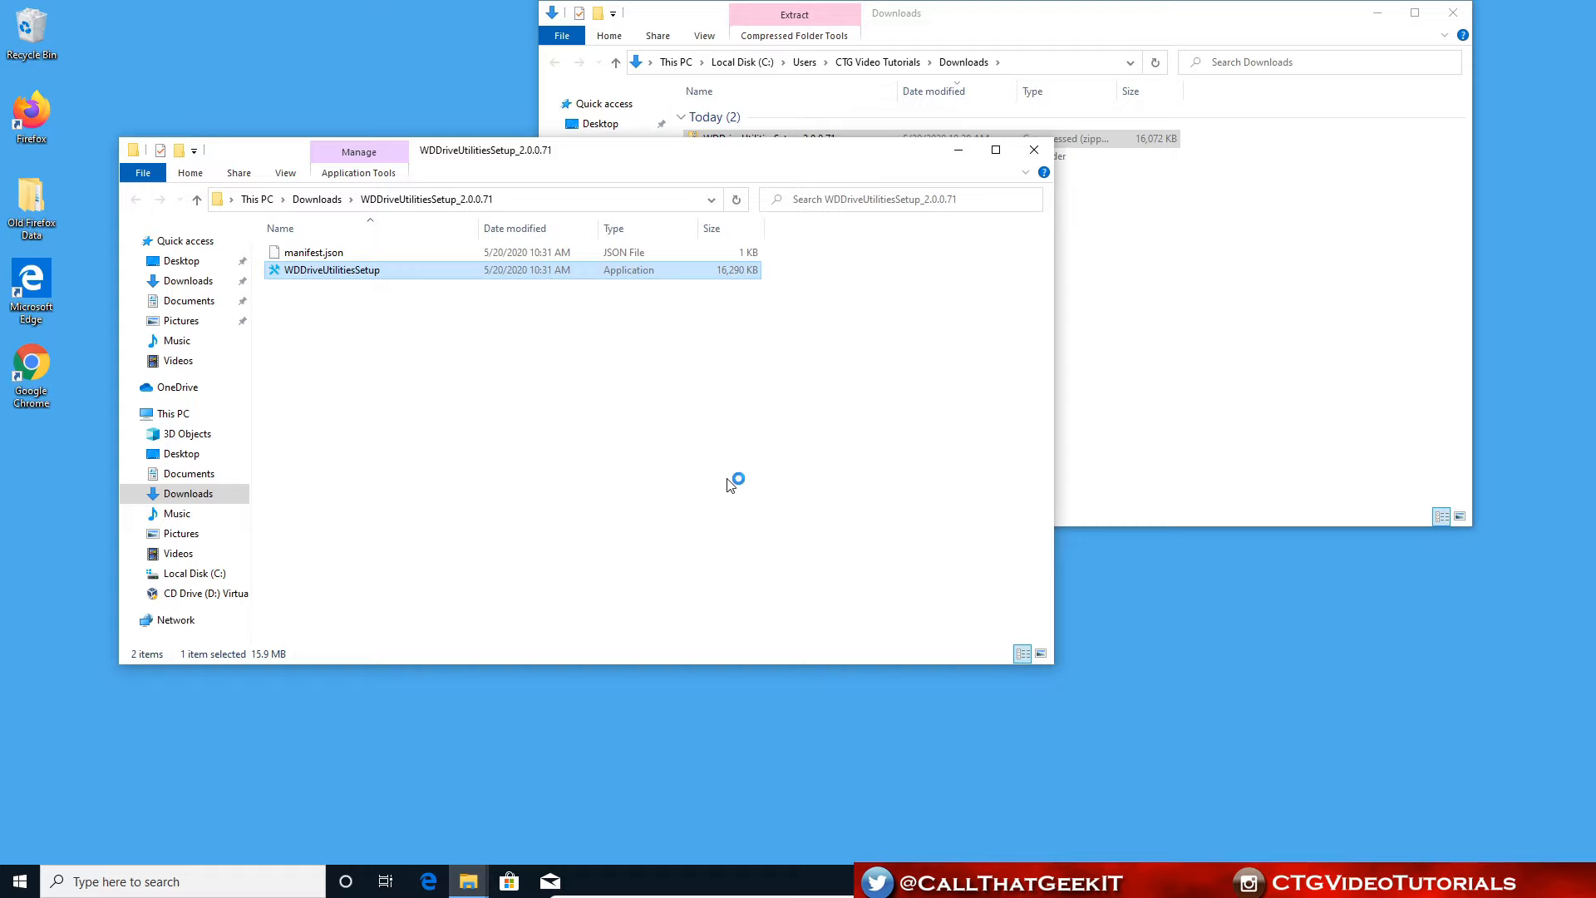
pyautogui.doubleClick(329, 269)
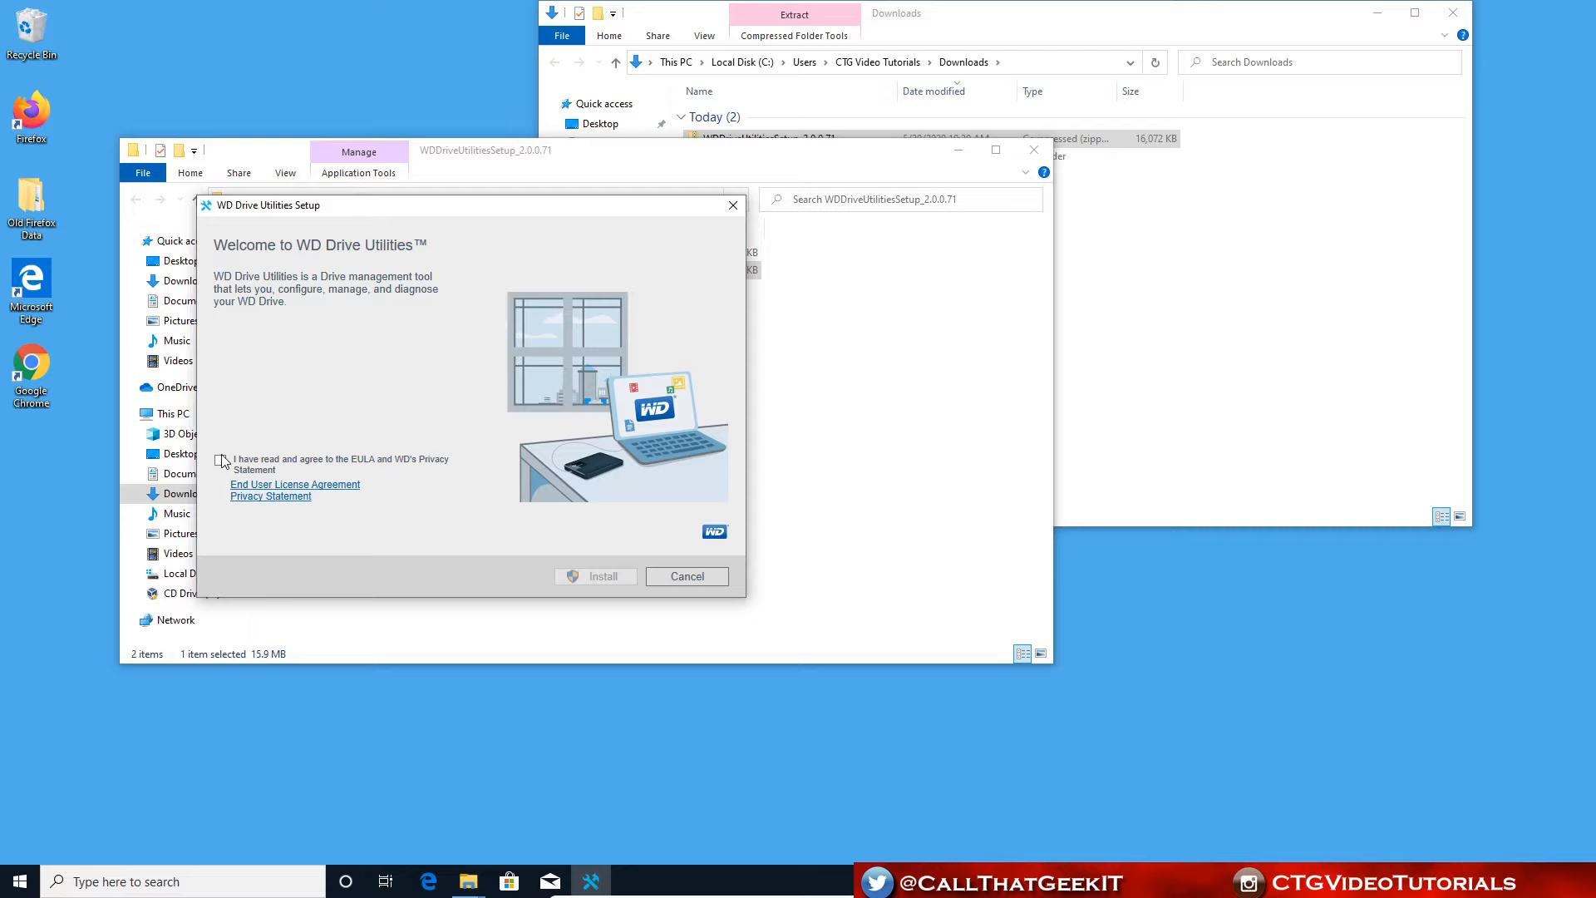
# Step: Accept the EULA, allow the UAC prompt and install WD Drive Utilities with a desktop shortcut
pyautogui.click(219, 461)
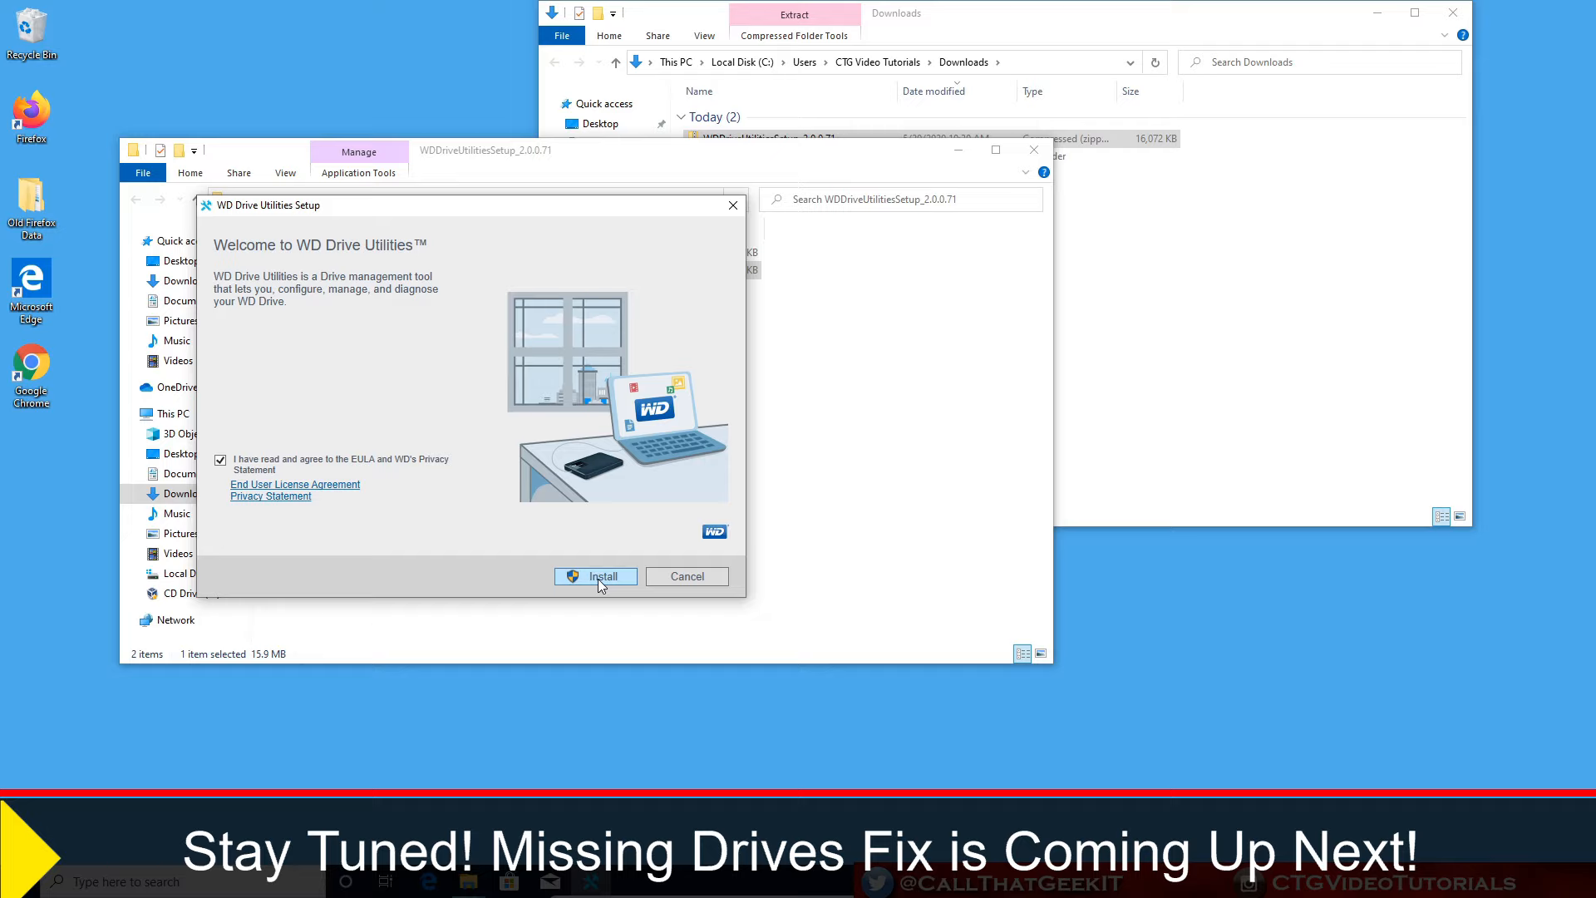
pyautogui.click(596, 577)
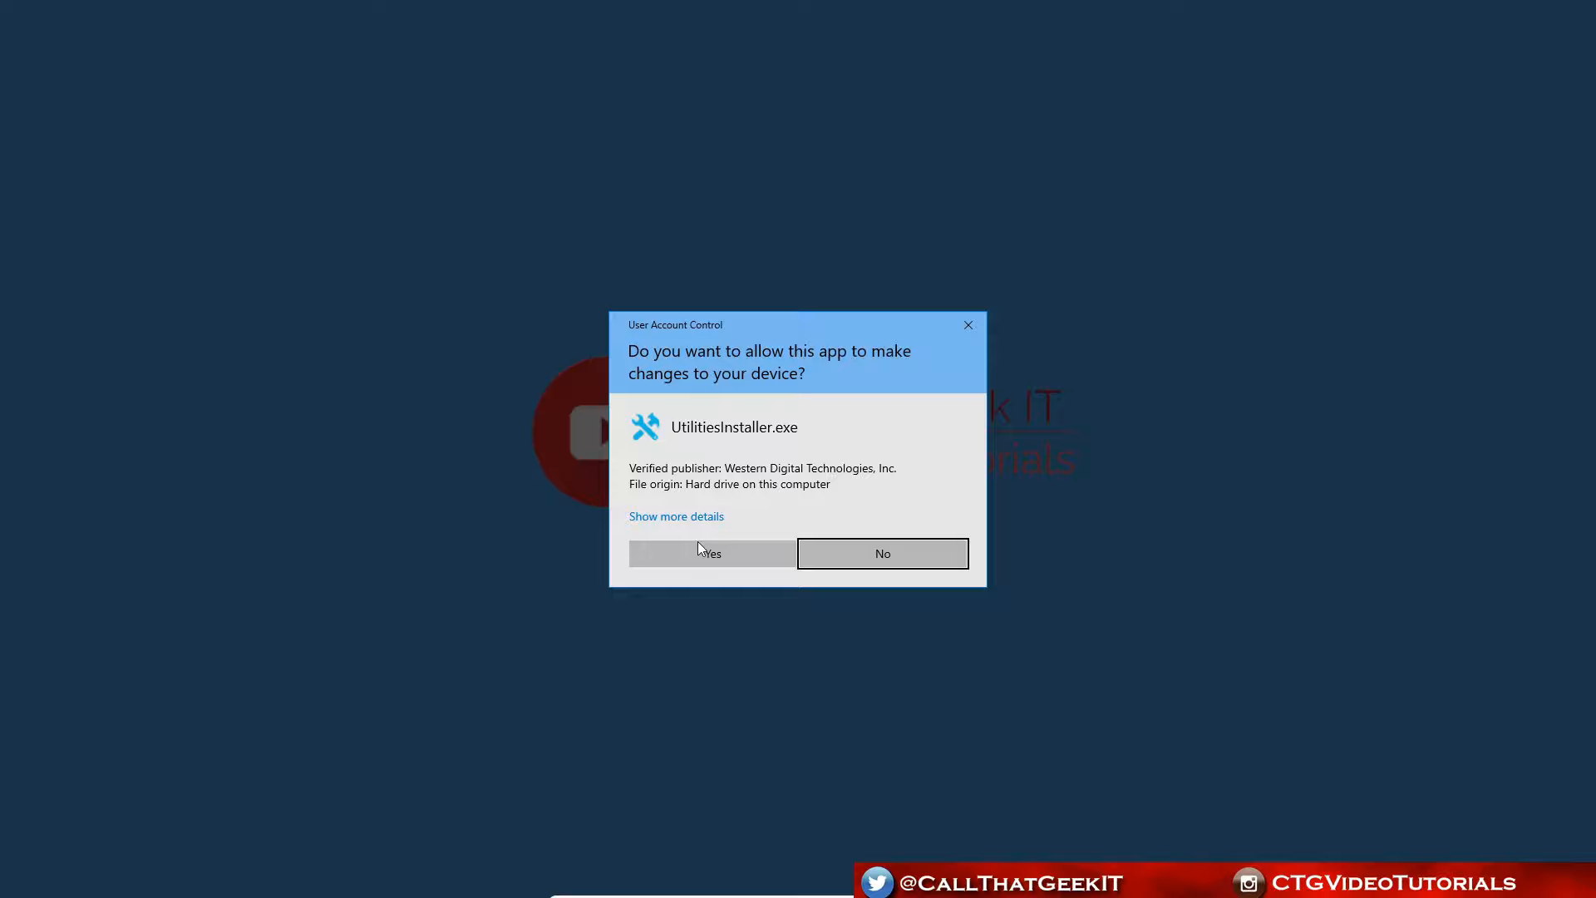
pyautogui.click(710, 552)
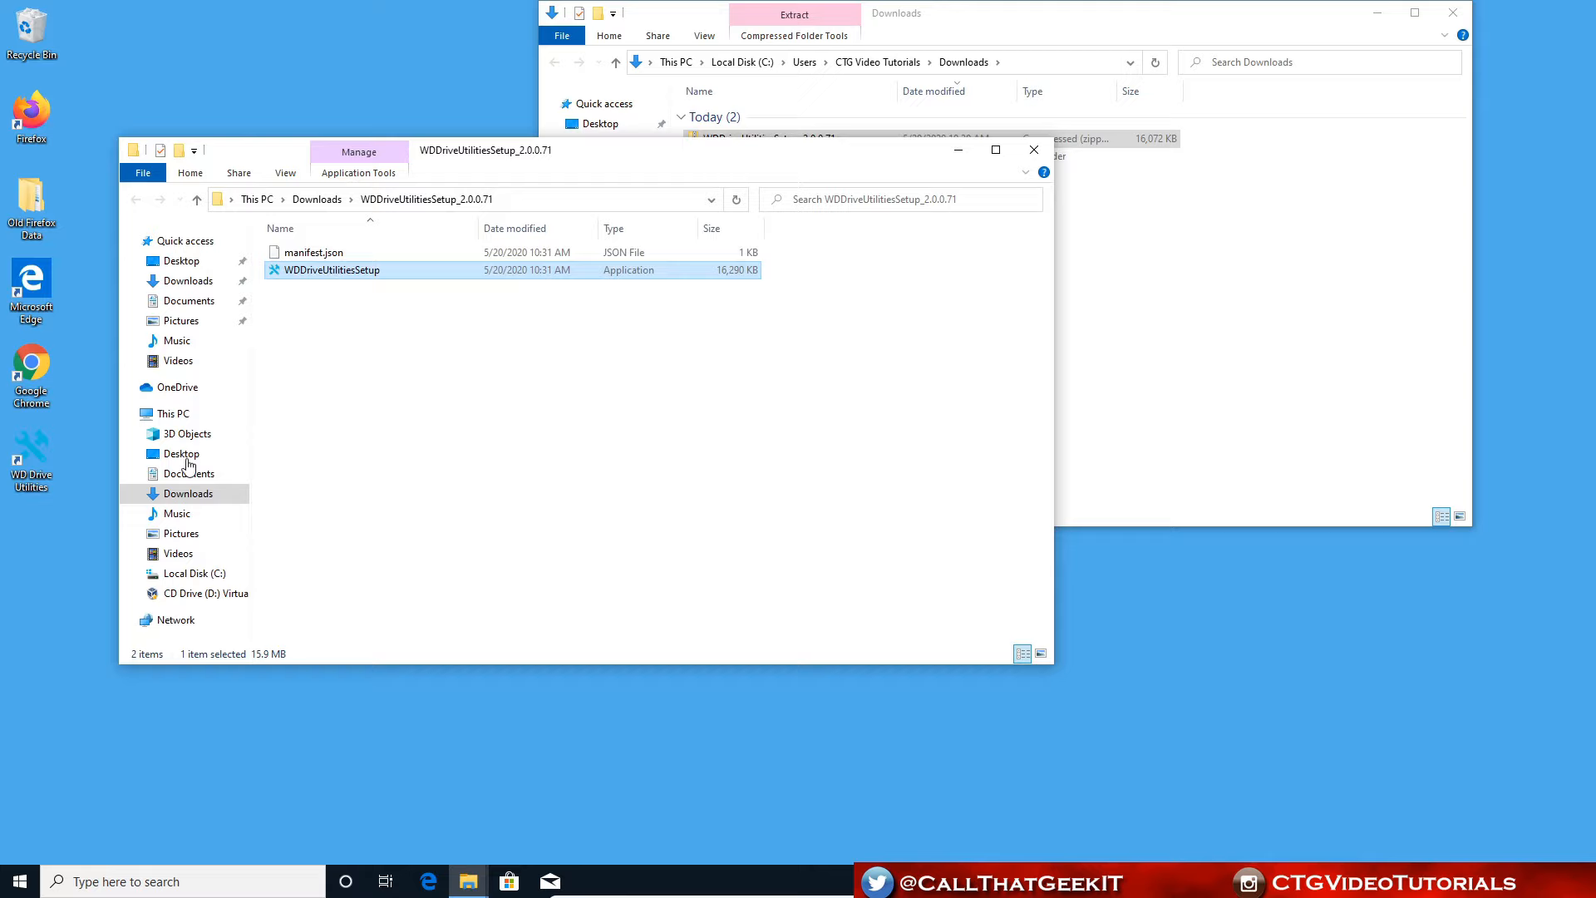
pyautogui.moveTo(30, 459)
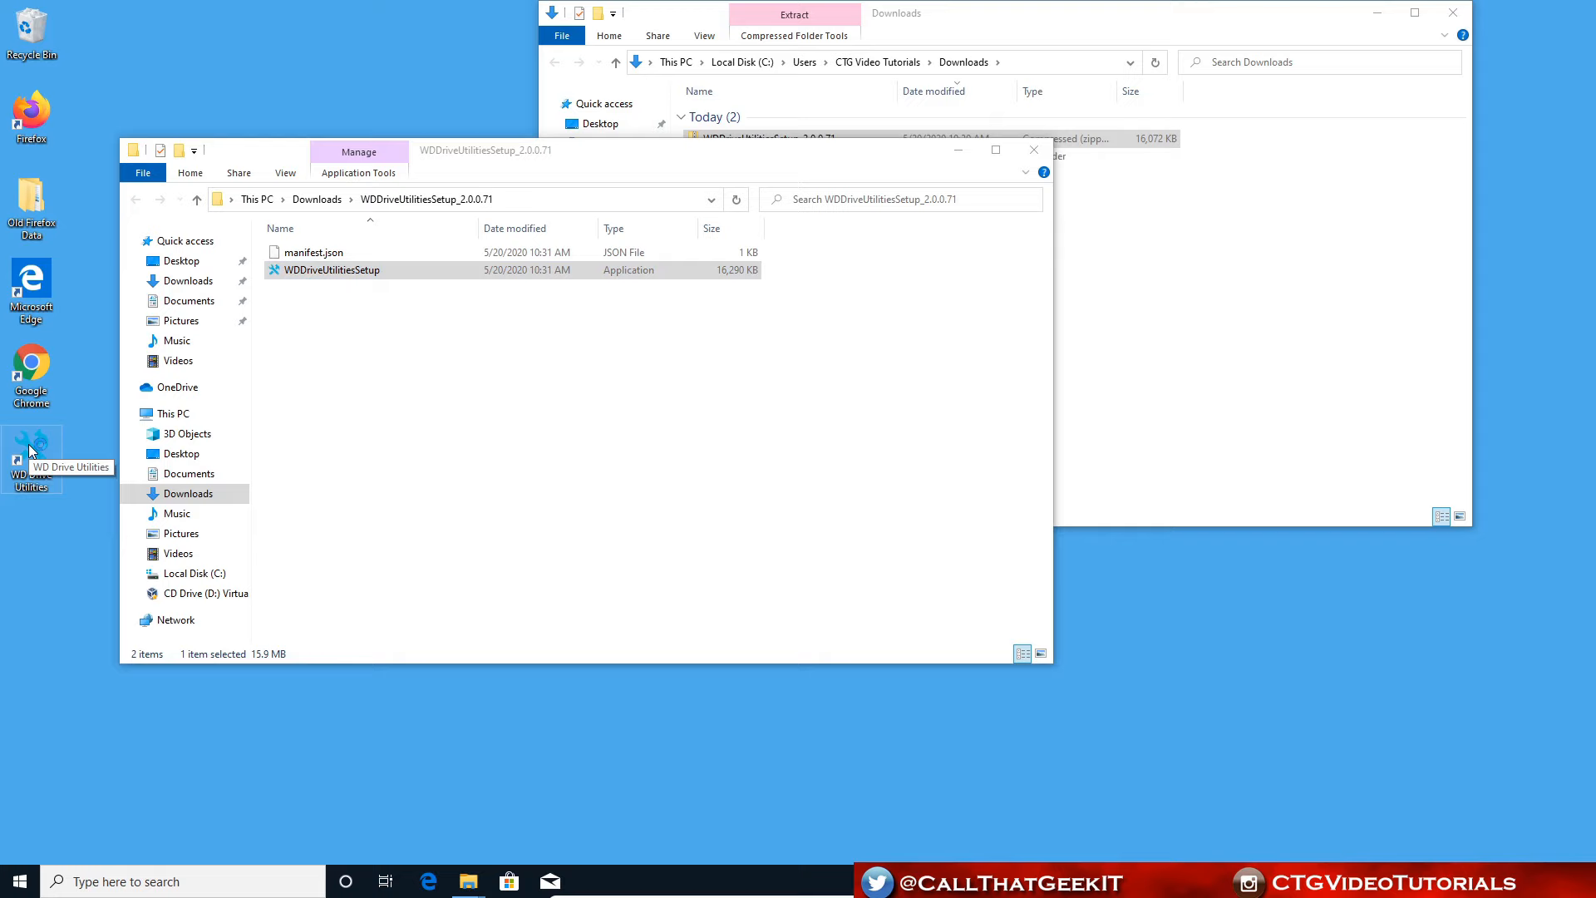
# Step: Run the Drive Status Check on My Passport Ultra, confirm SMART passes, and show Drive Erase options
pyautogui.doubleClick(30, 459)
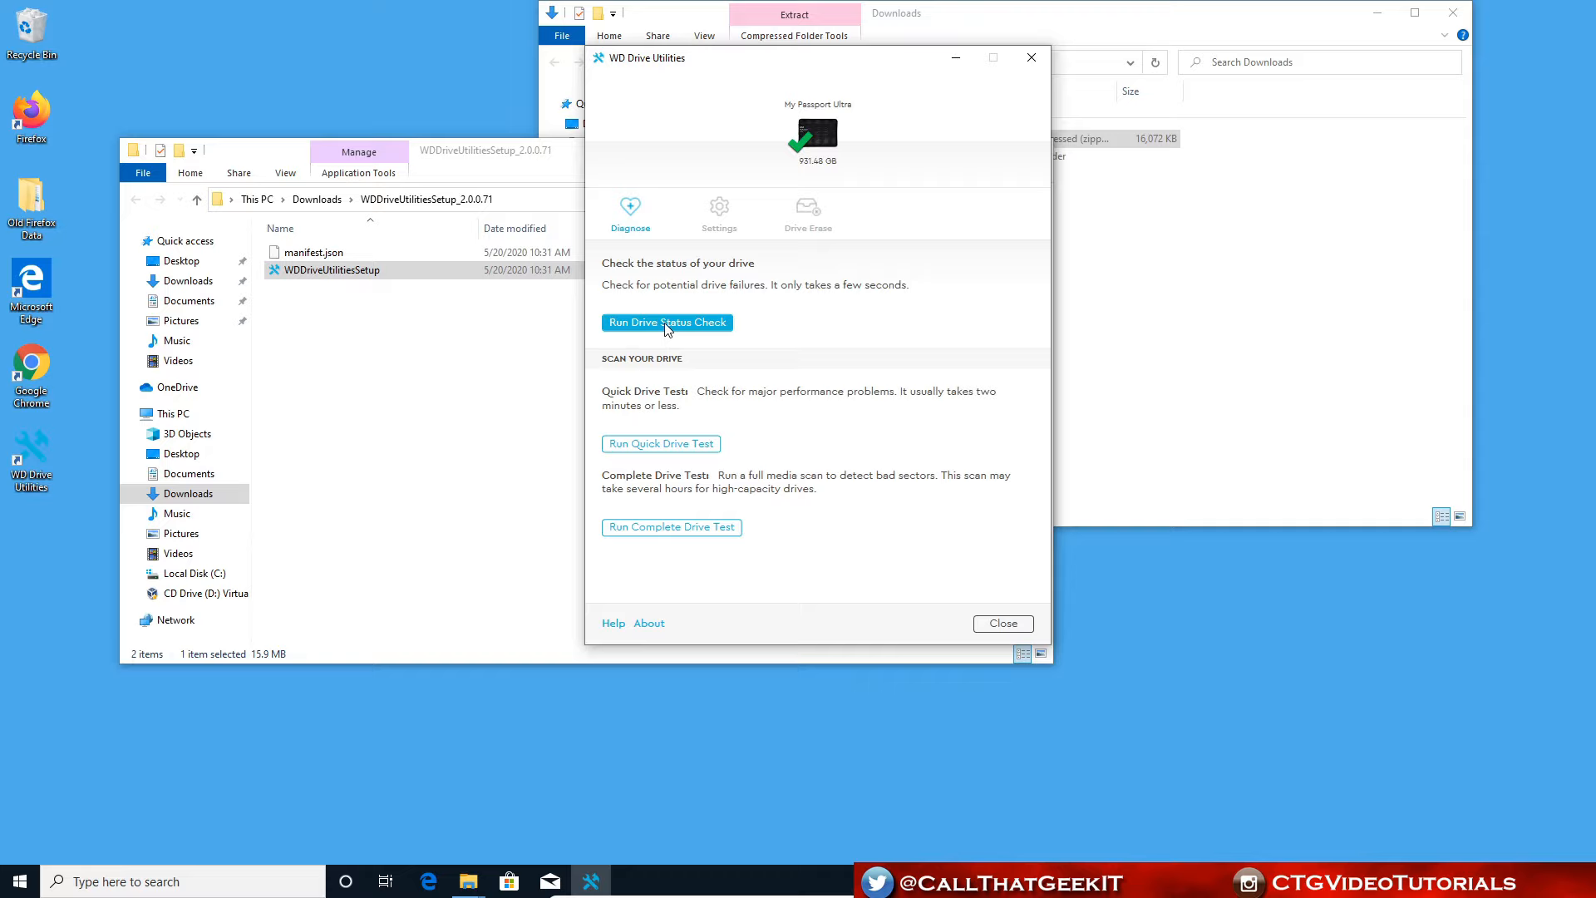
pyautogui.click(667, 323)
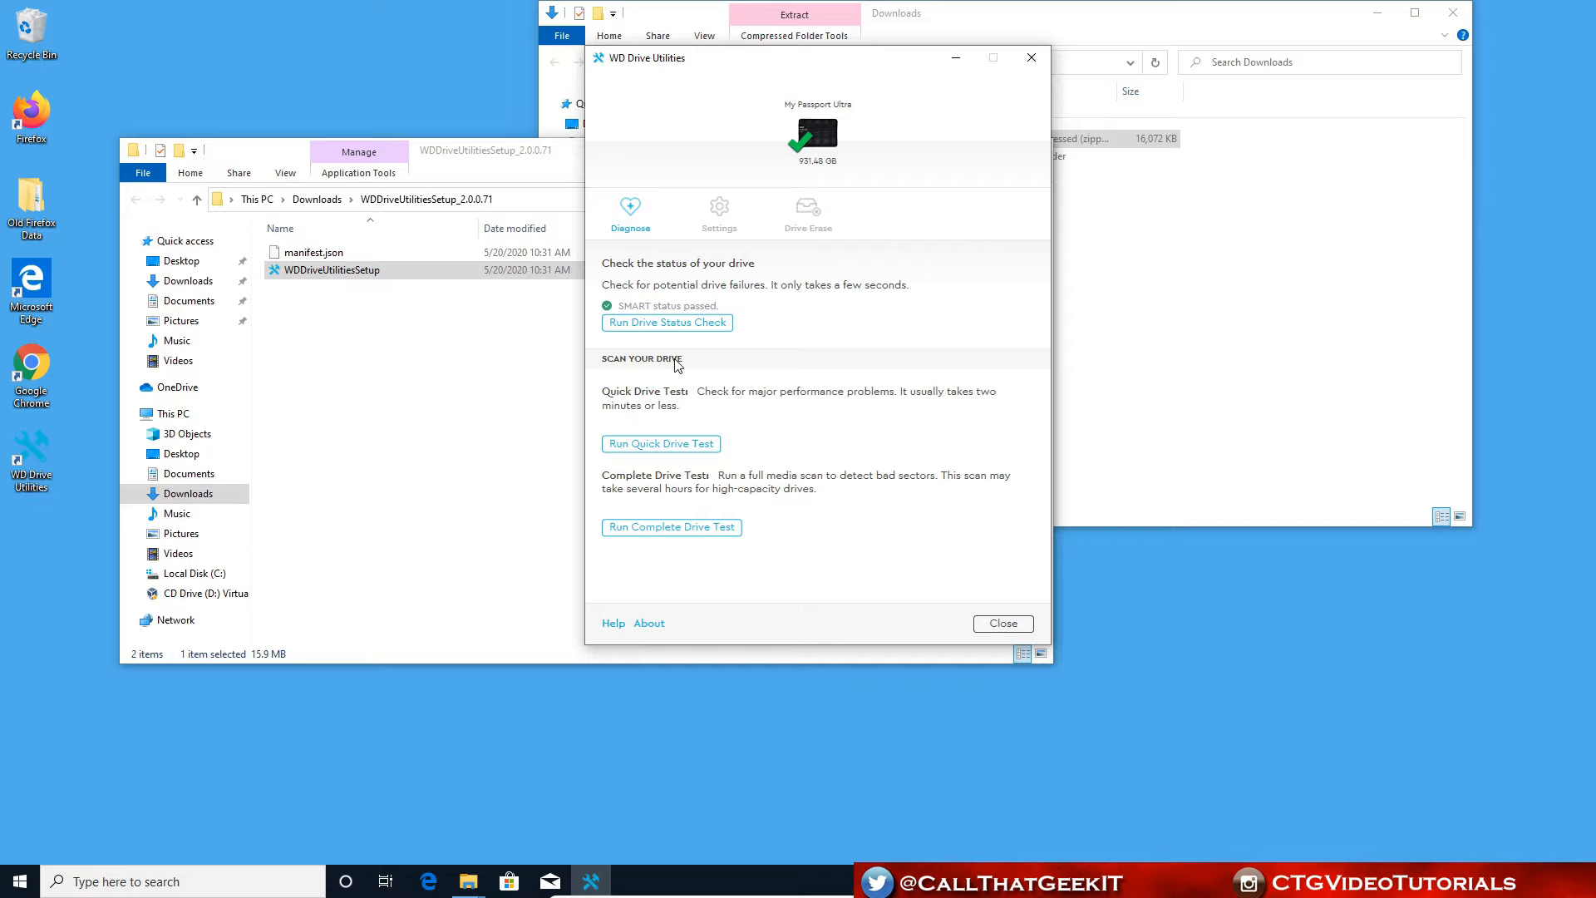
pyautogui.moveTo(858, 409)
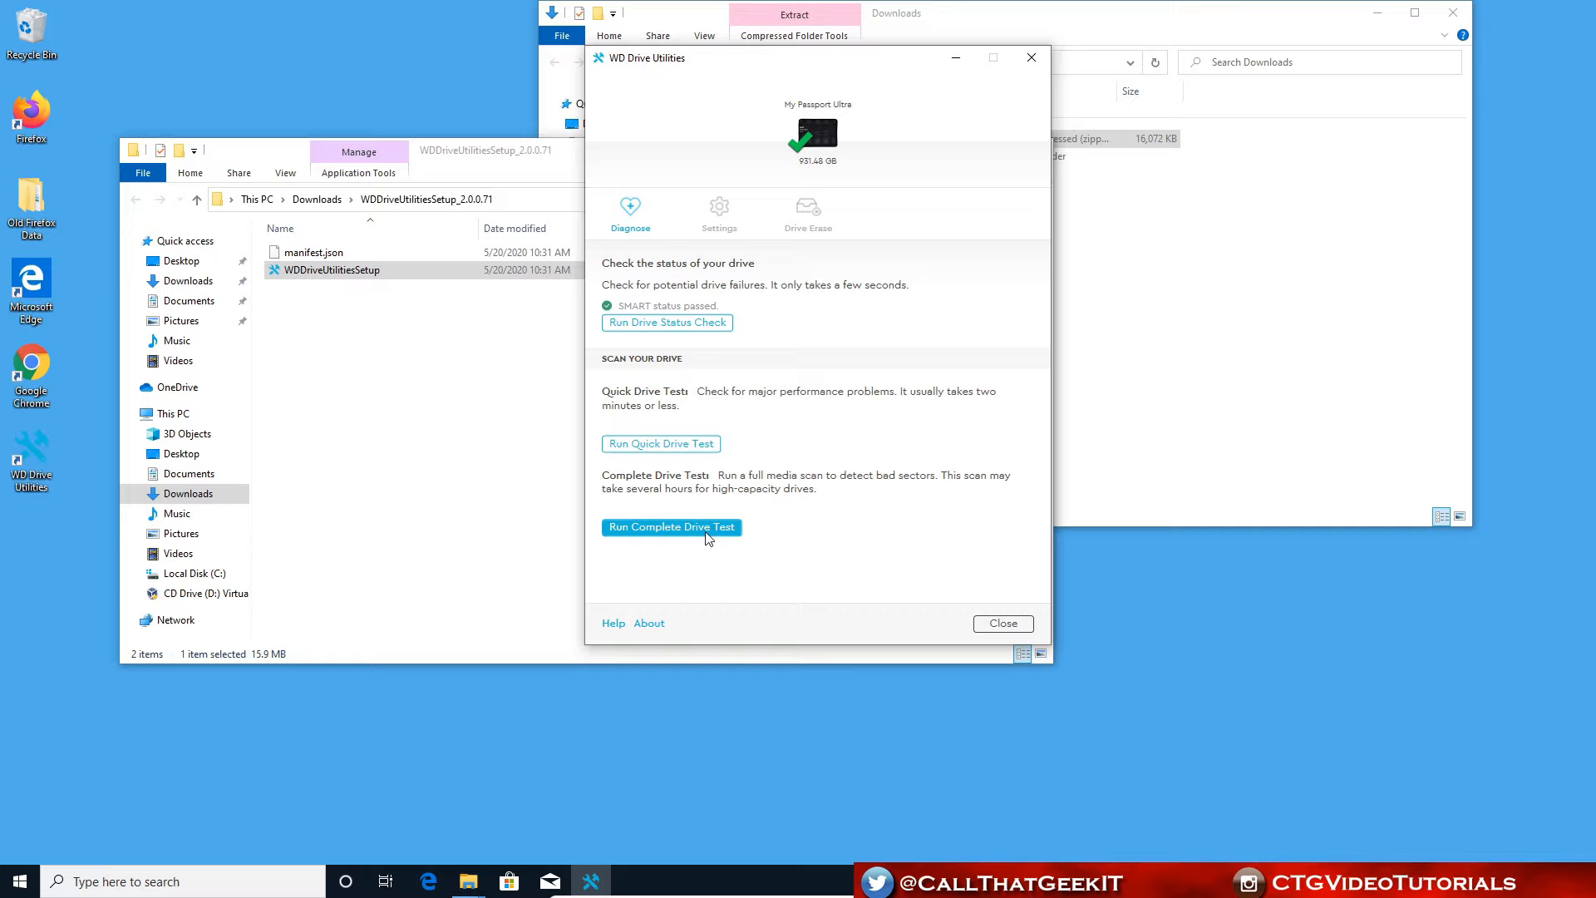
pyautogui.moveTo(802, 423)
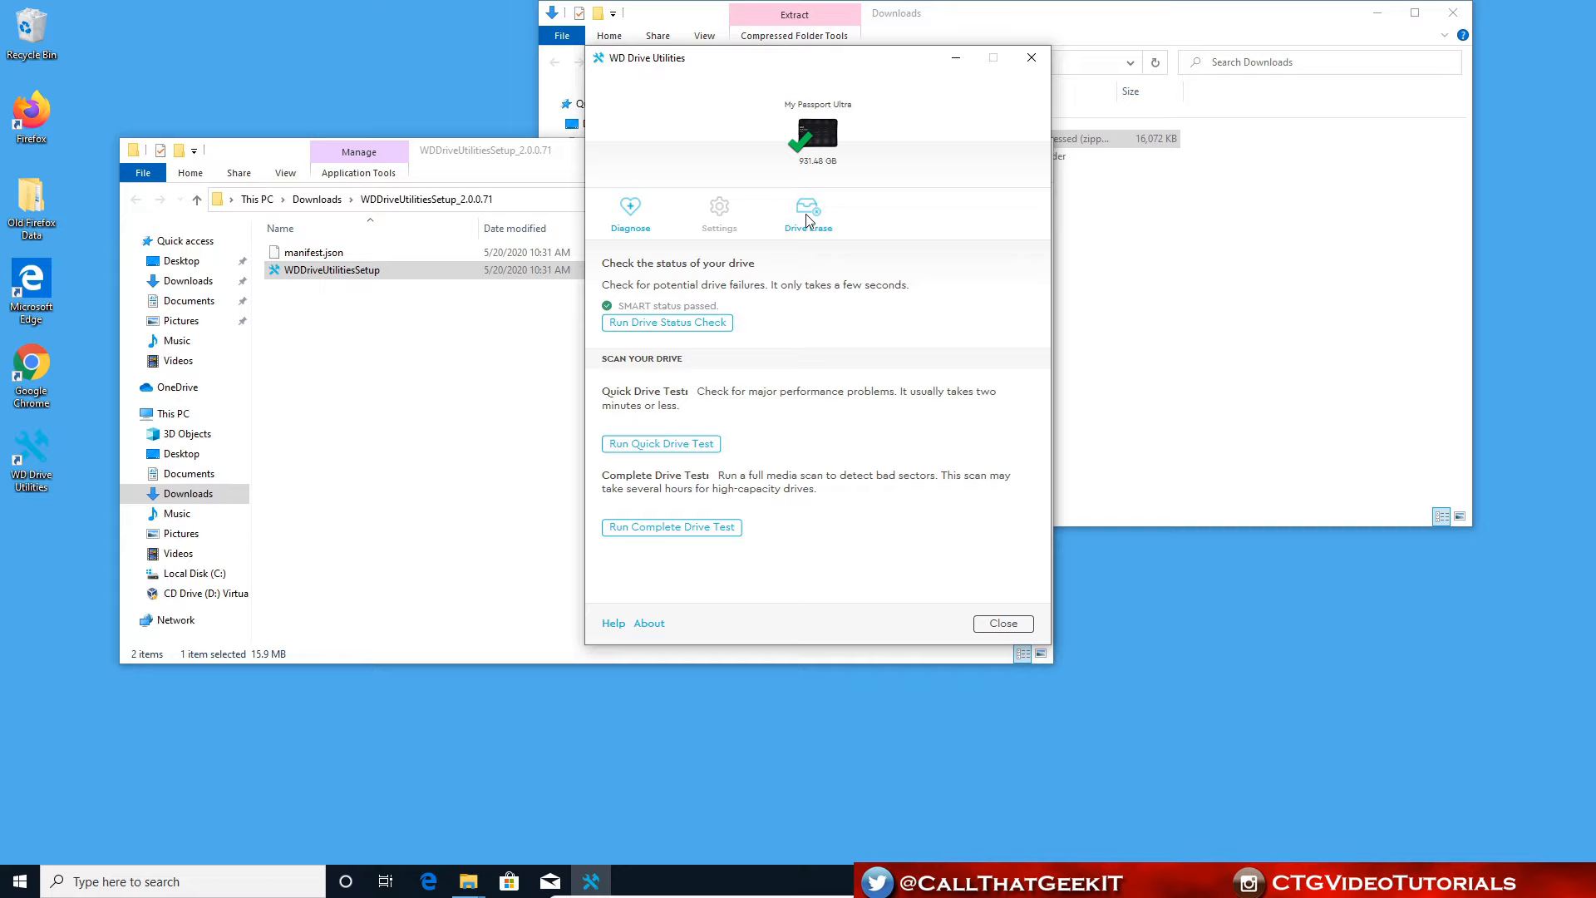
pyautogui.click(808, 215)
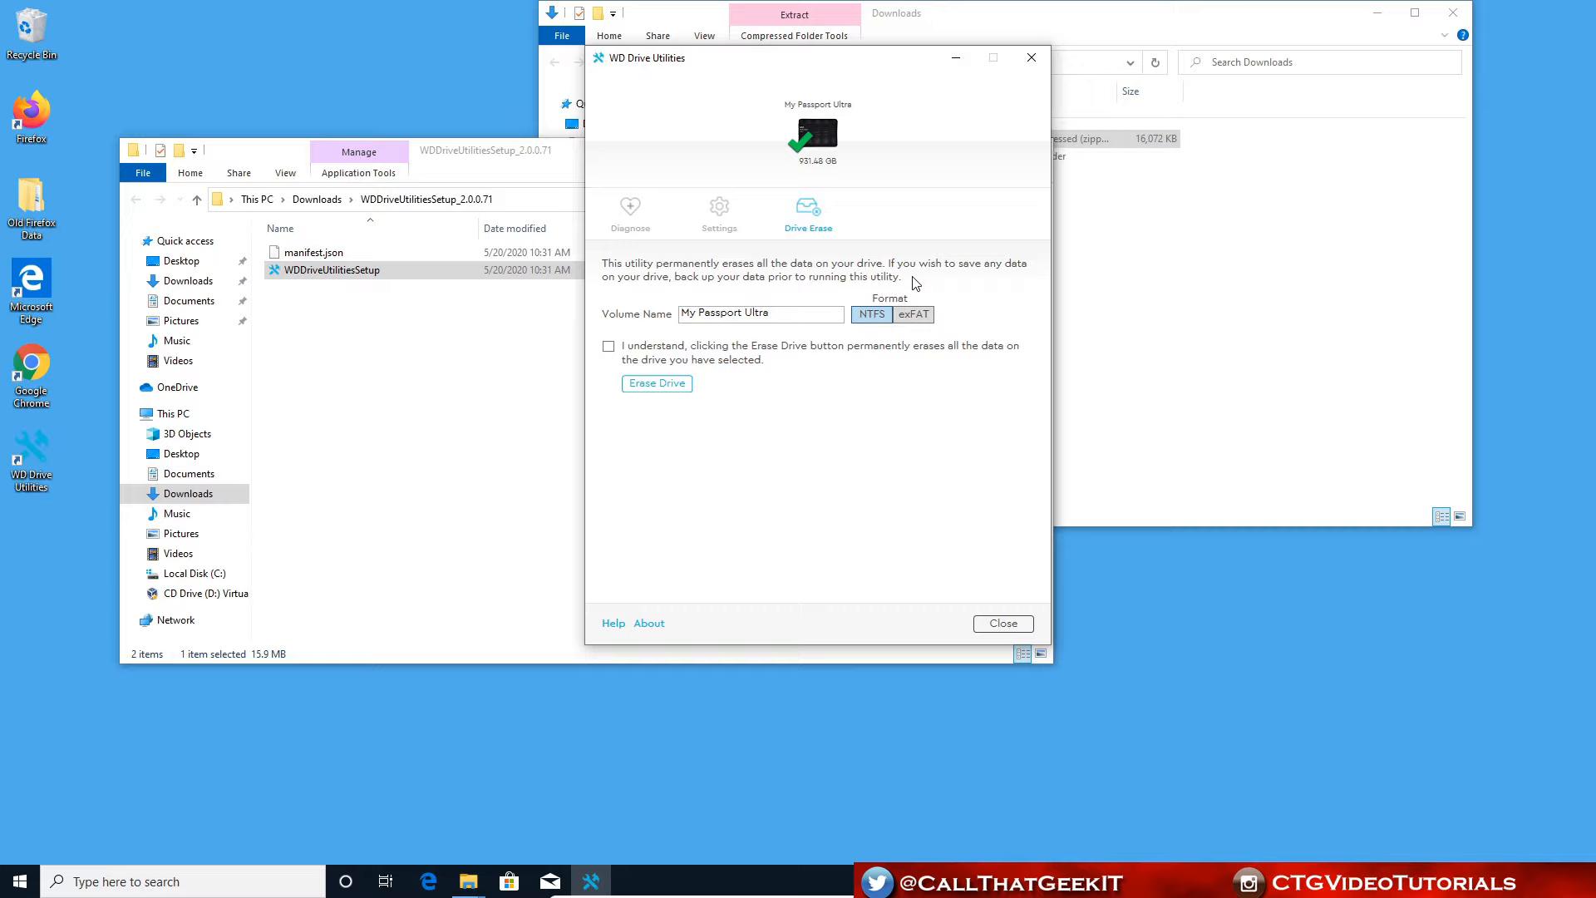
pyautogui.moveTo(963, 462)
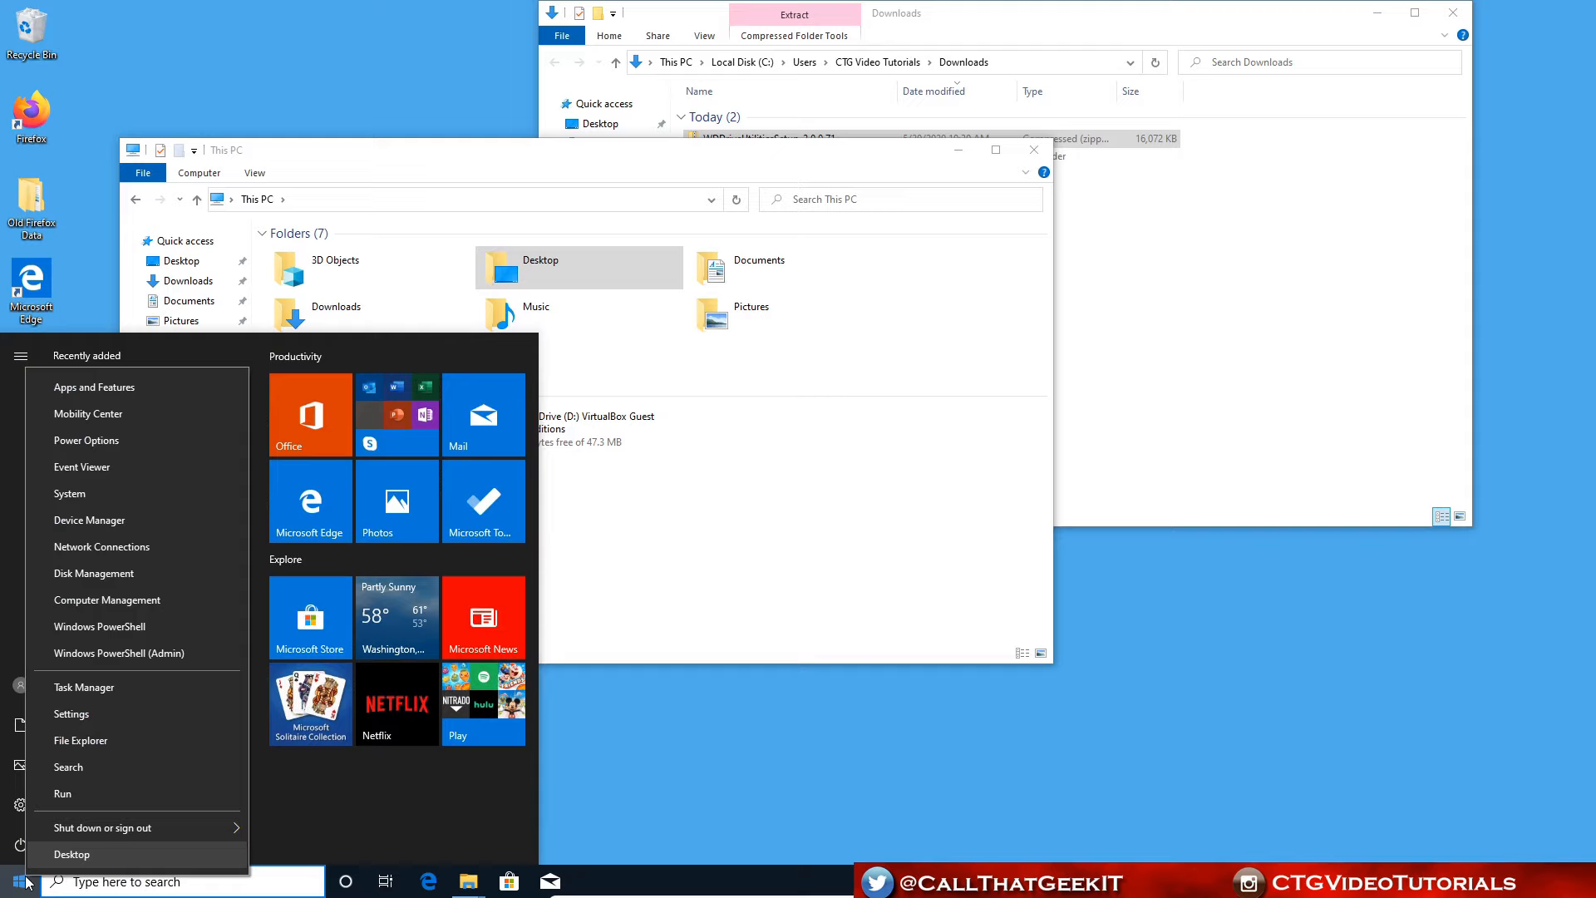
# Step: Search 'diskm' to bring up Disk Management for the unallocated external drive
pyautogui.write('diskm')
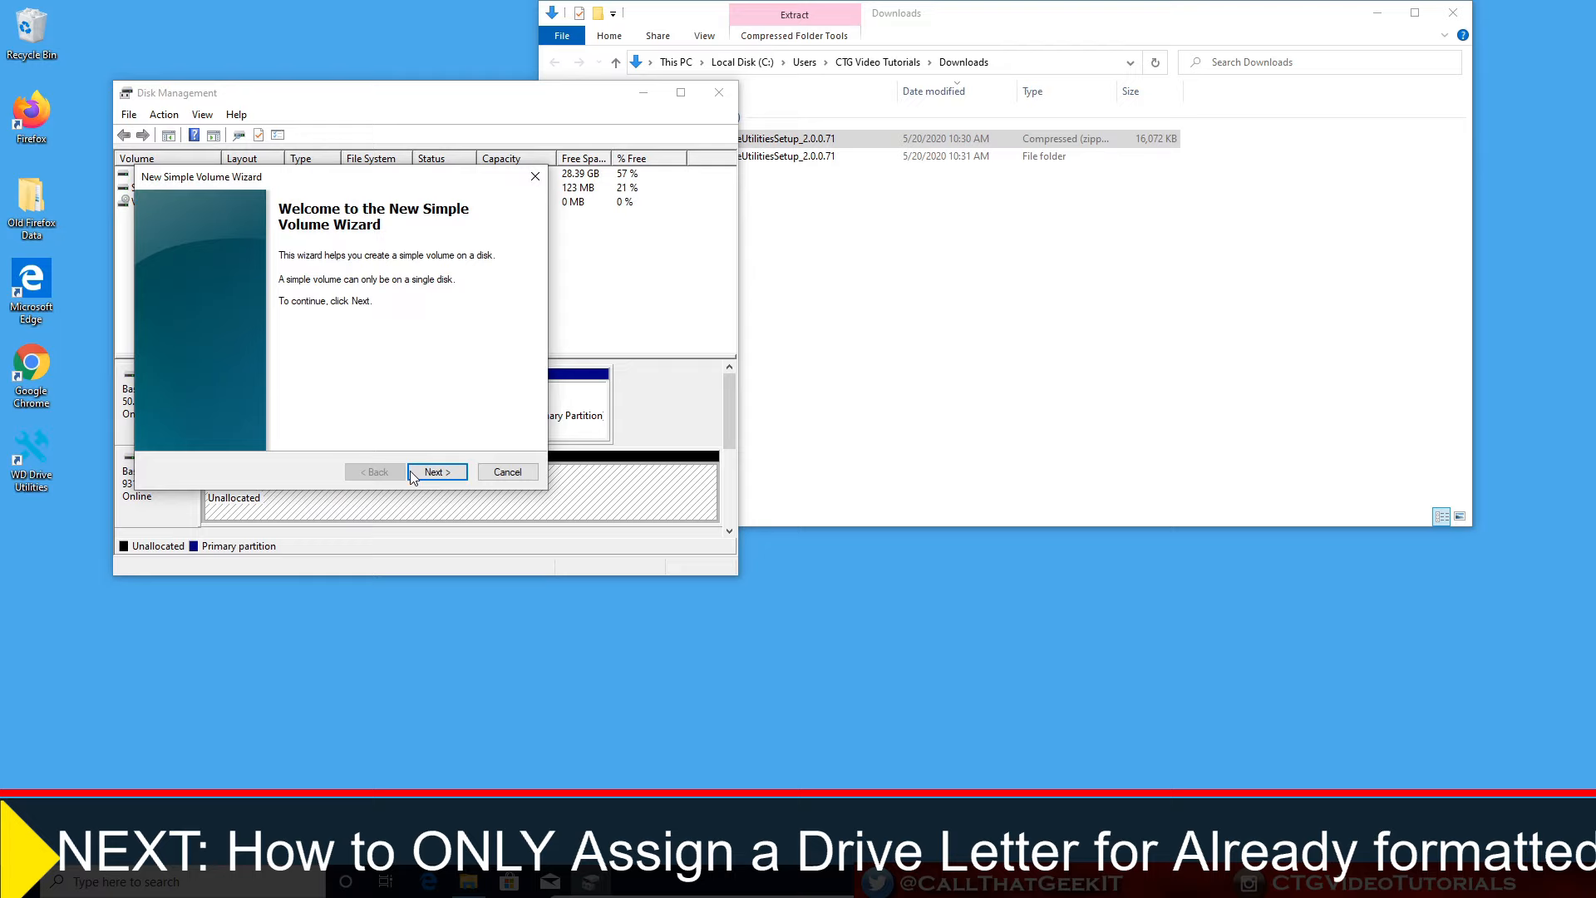
# Step: Create a full-size NTFS simple volume with letter E labelled 'External Drive'
pyautogui.click(436, 471)
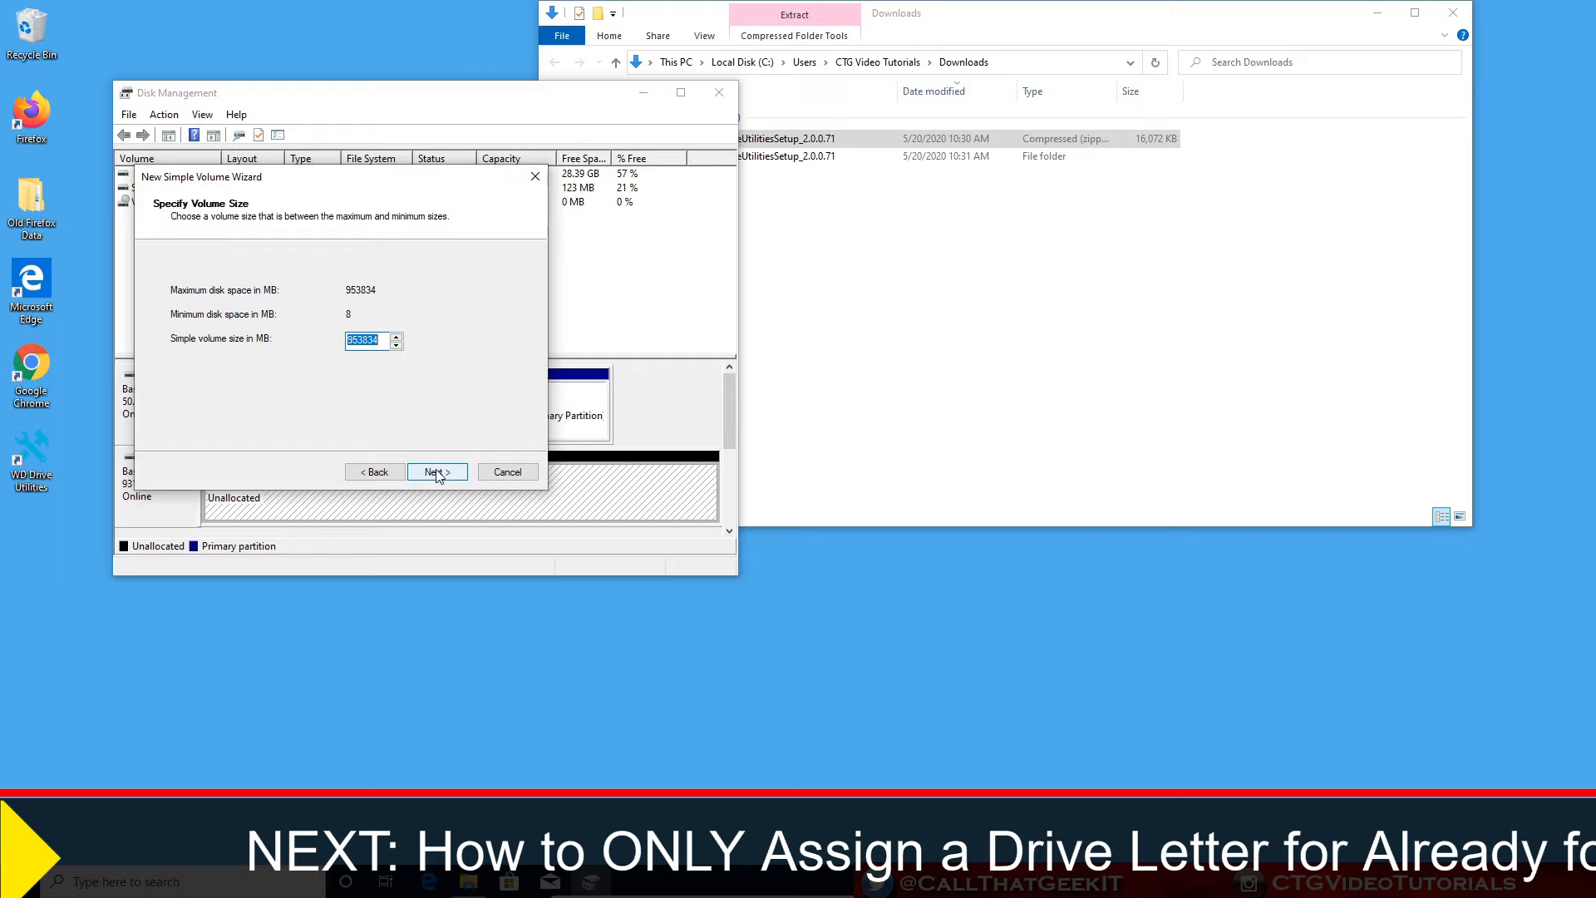
pyautogui.click(436, 470)
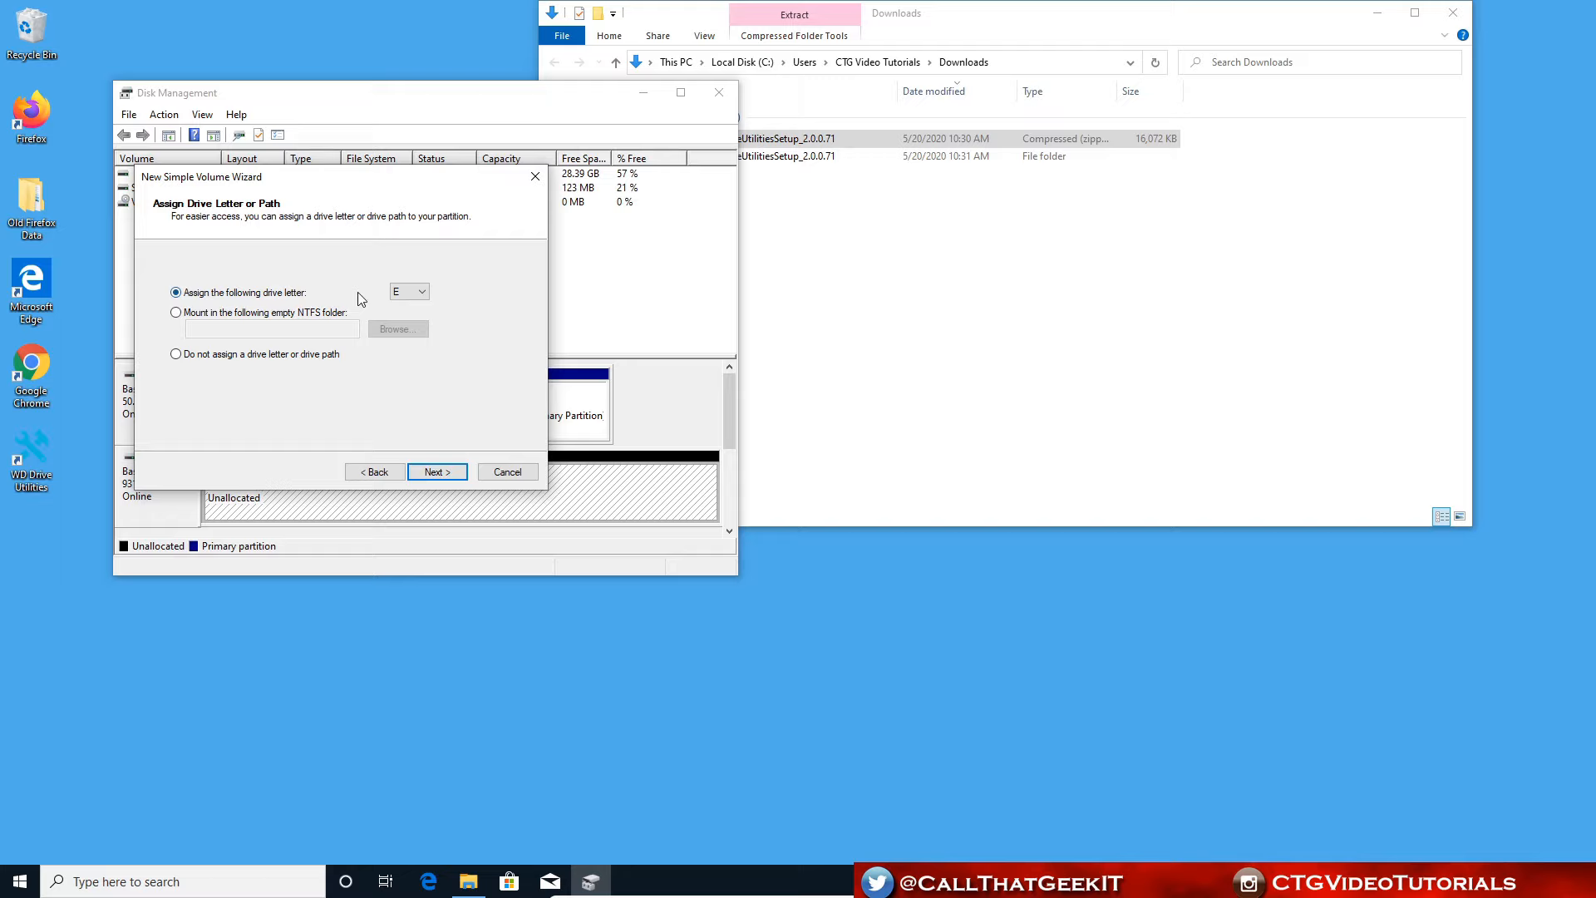
pyautogui.click(436, 471)
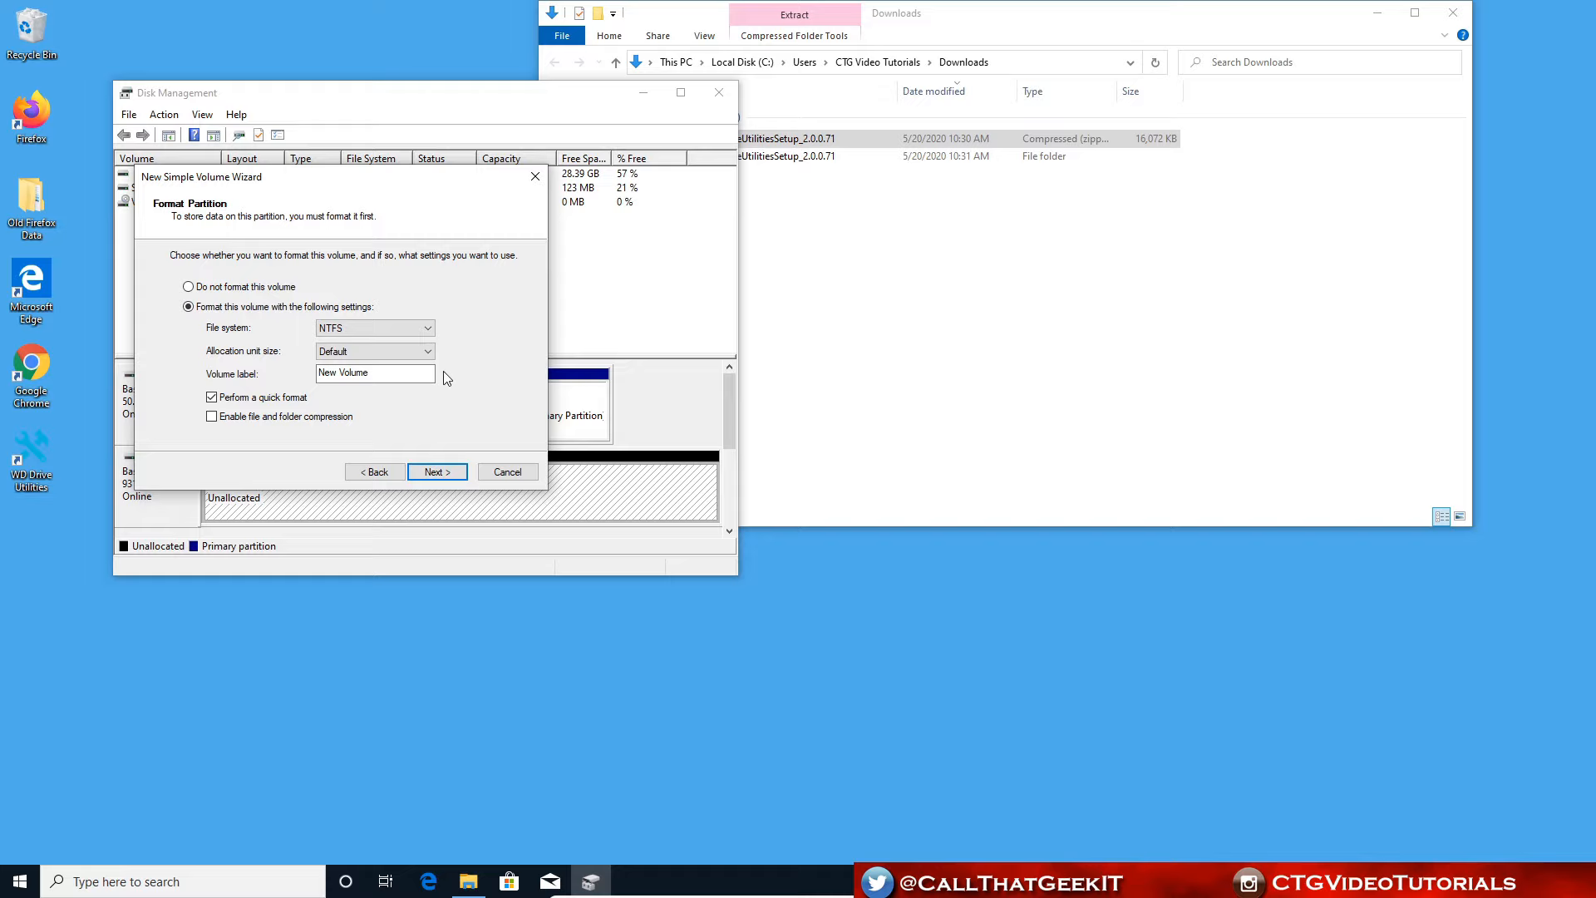
pyautogui.write('External')
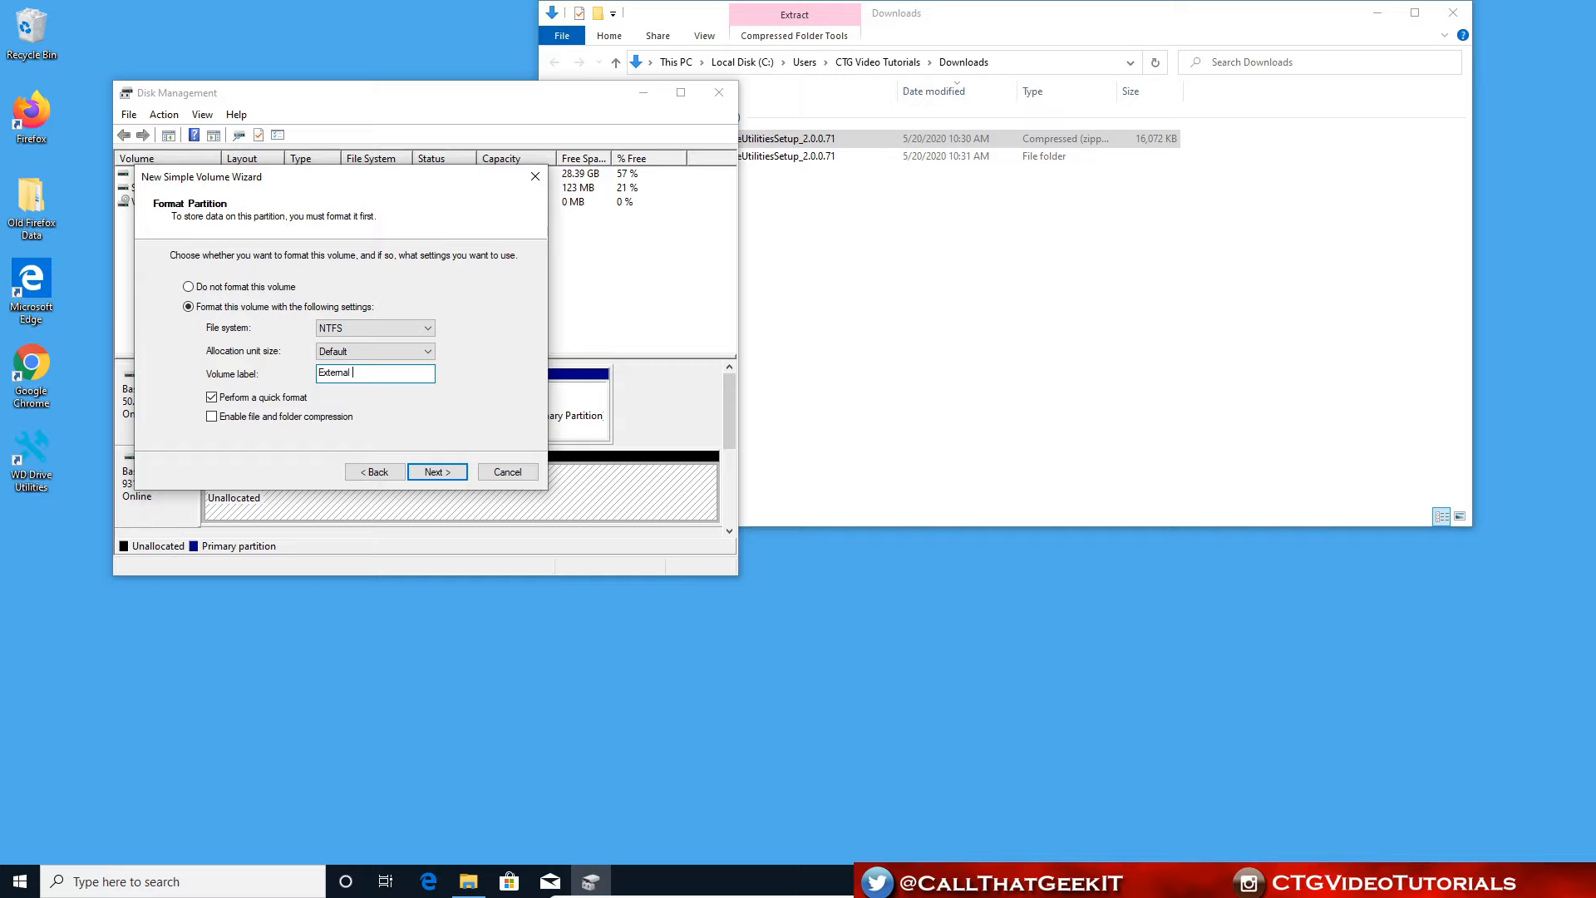
pyautogui.write('Drive')
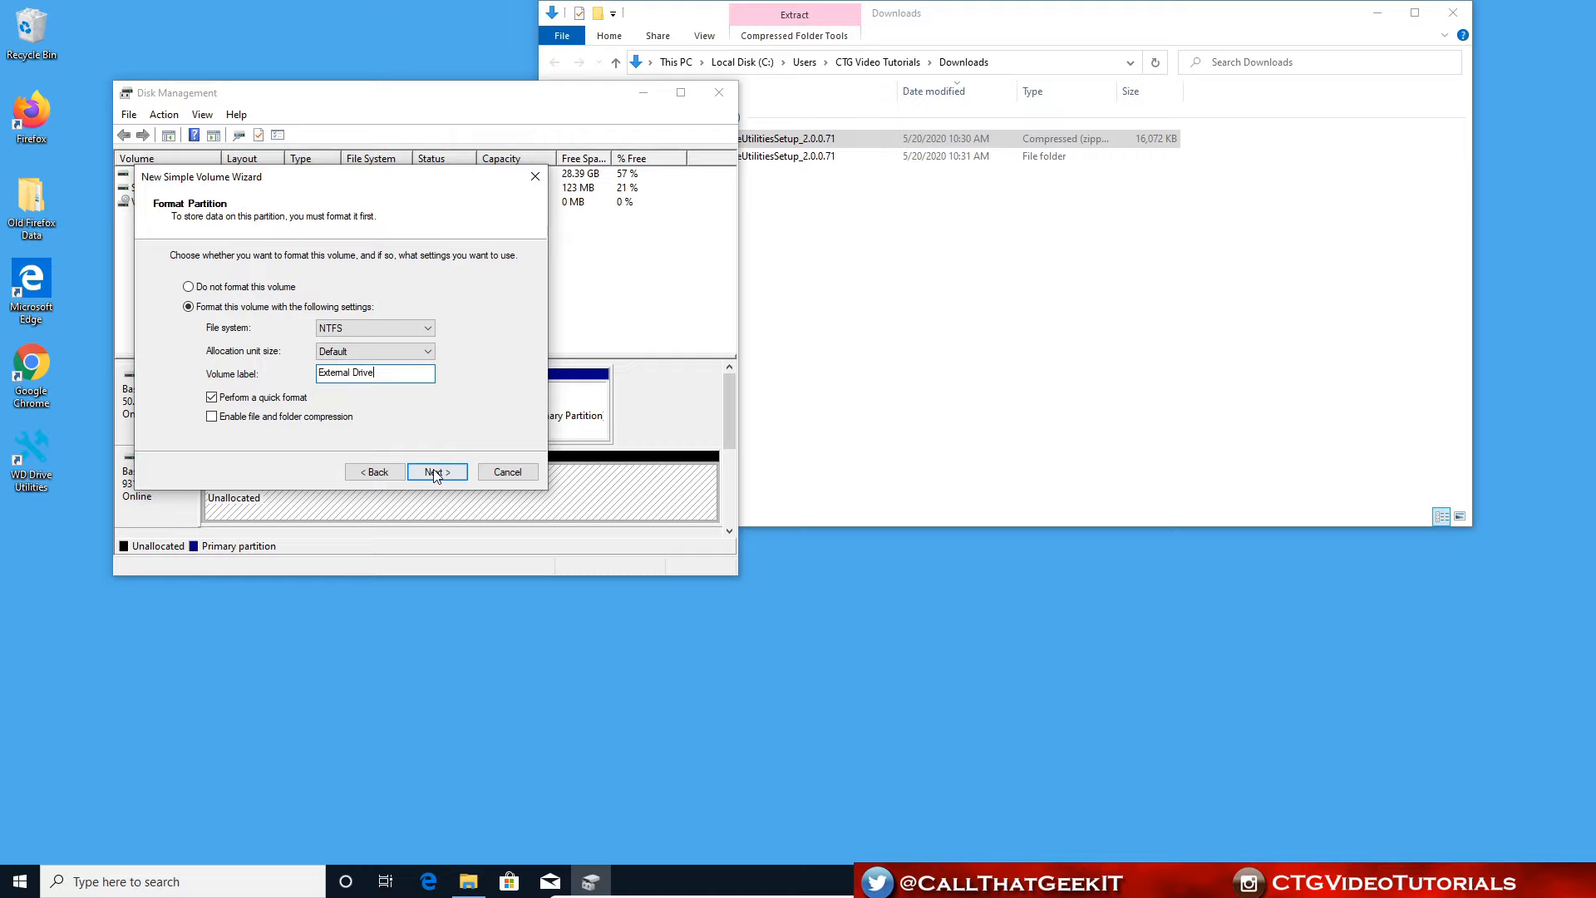
pyautogui.click(434, 471)
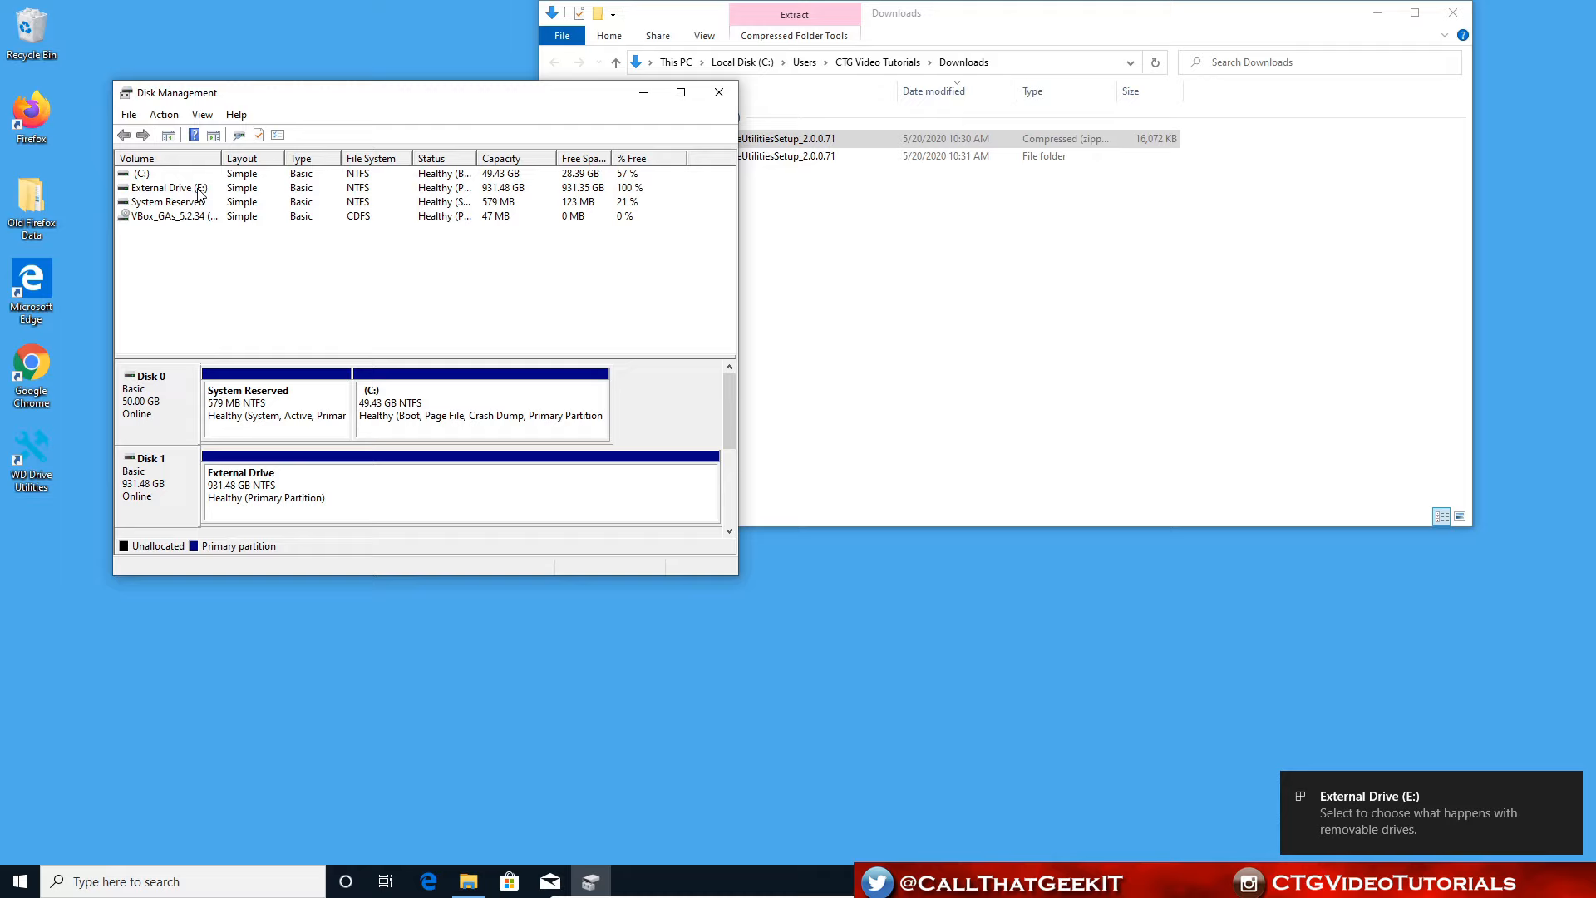
# Step: Select the new 931 GB External Drive volume in Disk Management's volume list
pyautogui.click(17, 881)
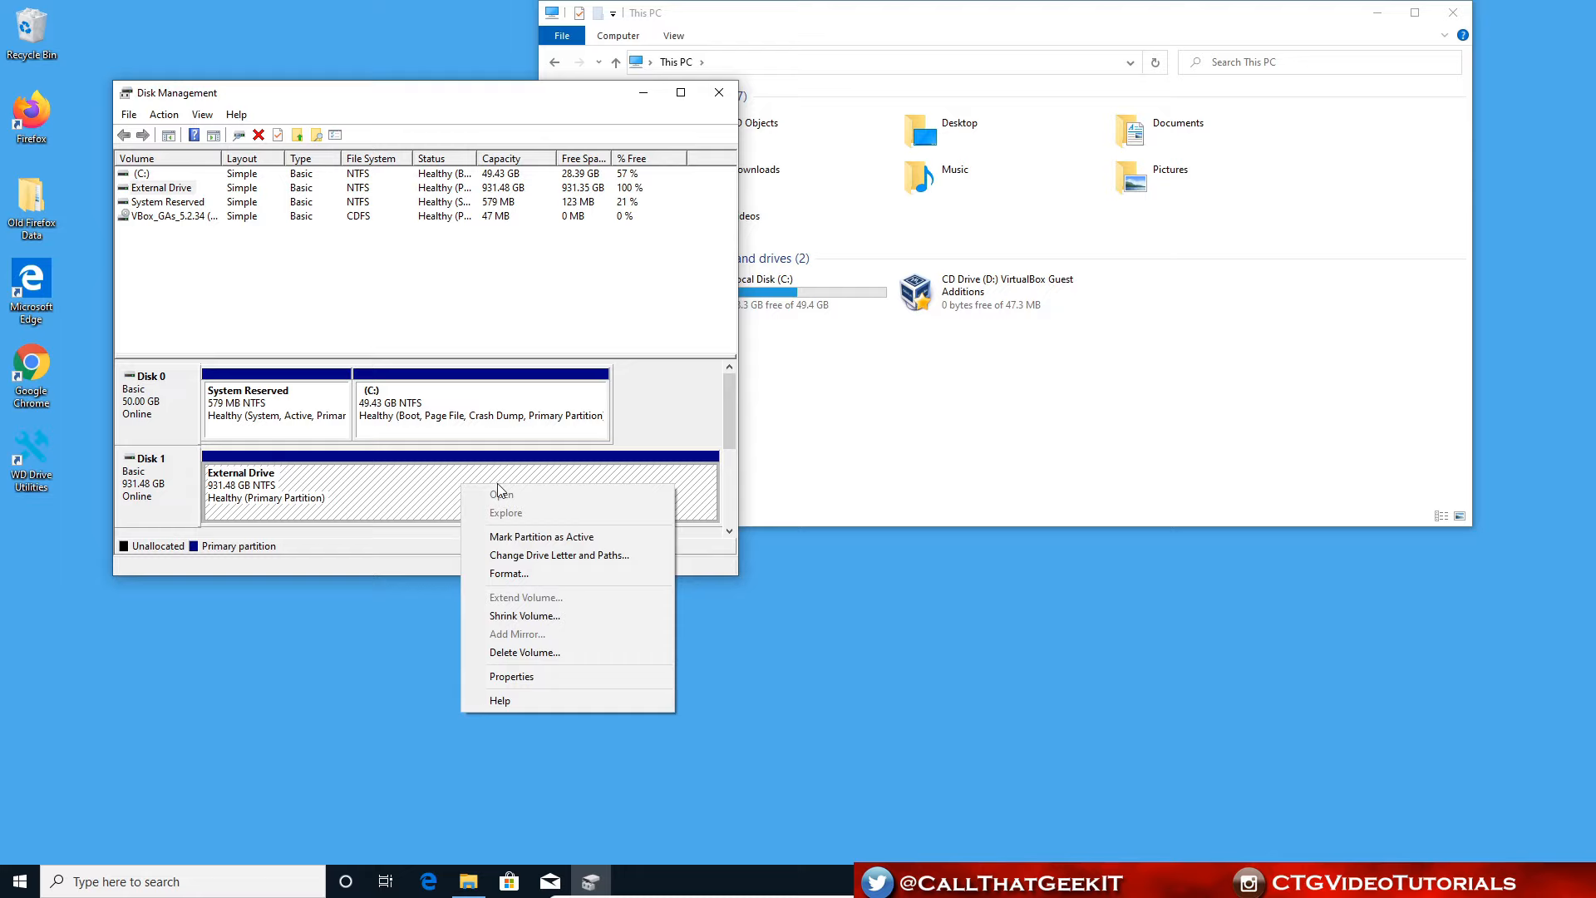
# Step: Assign drive letter E to the External Drive volume so it shows in This PC
pyautogui.click(559, 555)
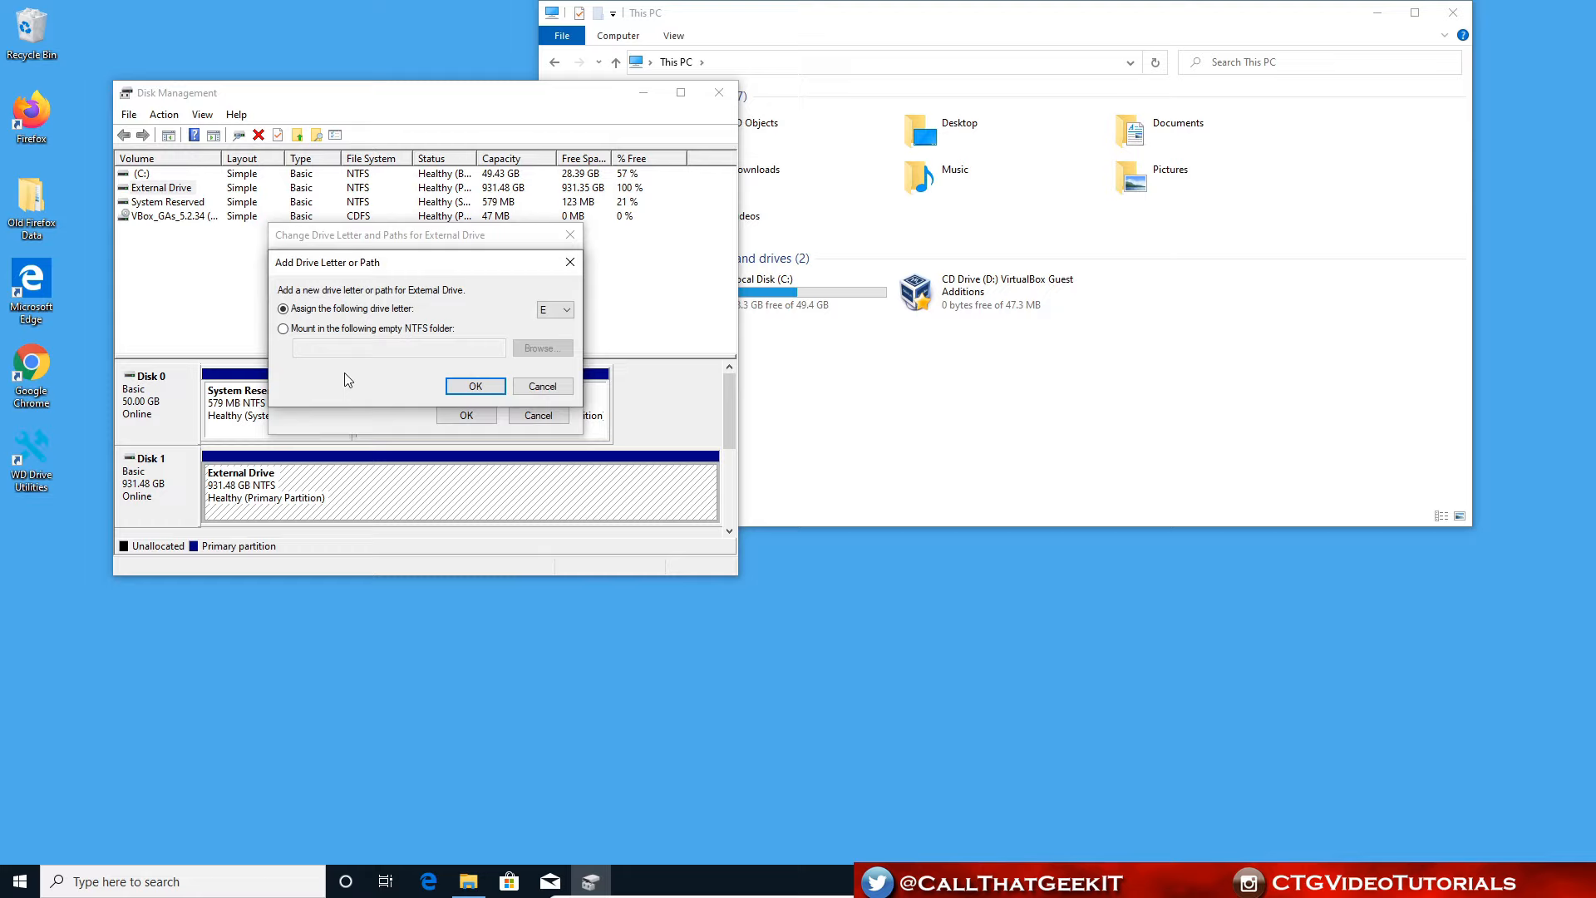
pyautogui.click(474, 386)
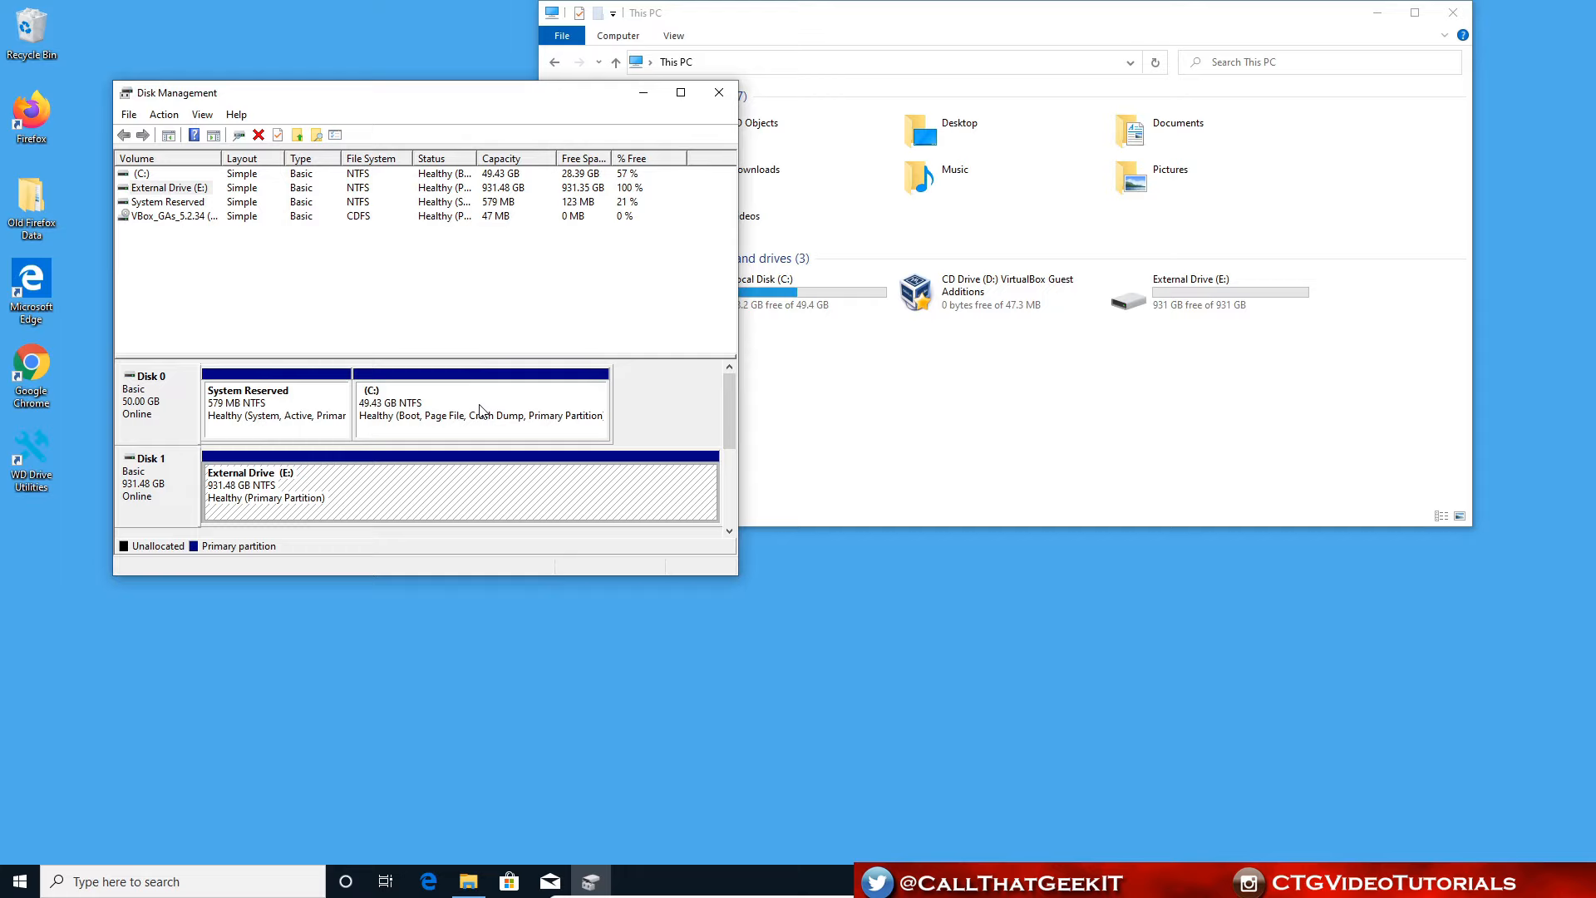